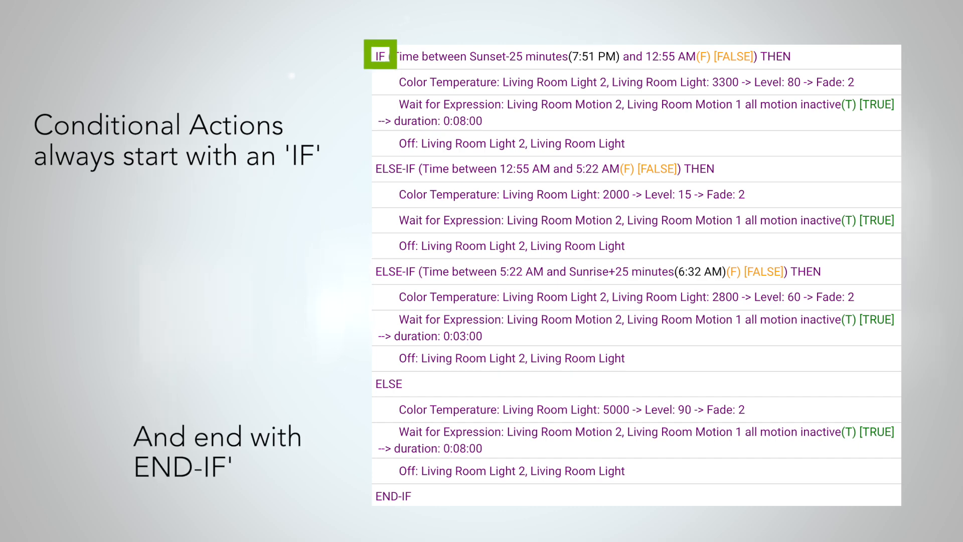
# Bring up the empty actions list for the Living Room Motion Lights rule
pyautogui.click(393, 495)
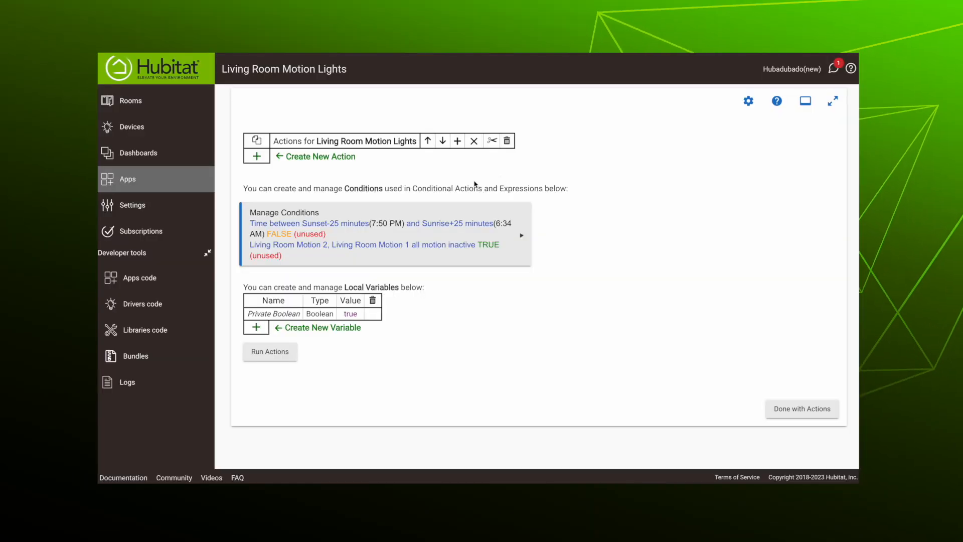
# Add a Conditional Actions IF Expression THEN and begin a brand-new condition for it
pyautogui.click(321, 157)
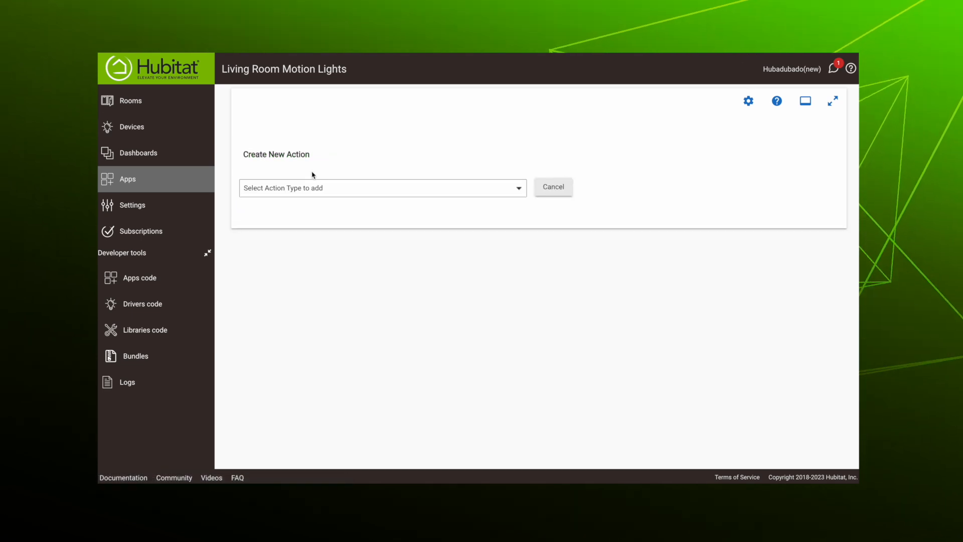
pyautogui.click(381, 188)
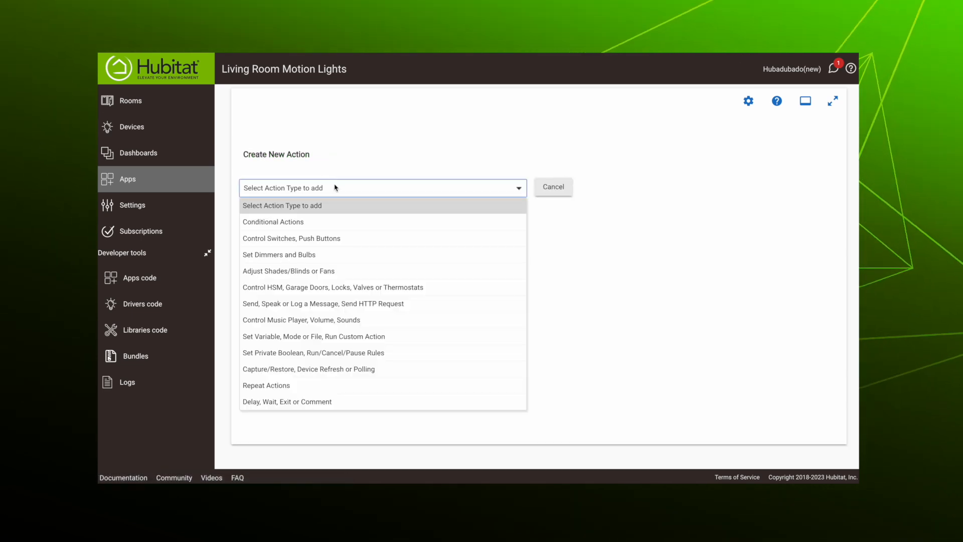
pyautogui.click(273, 222)
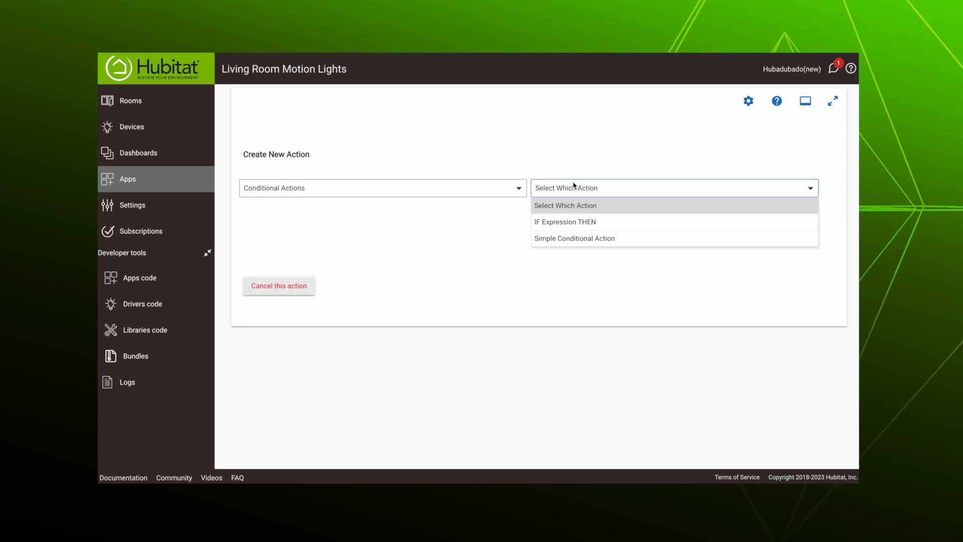
pyautogui.click(564, 221)
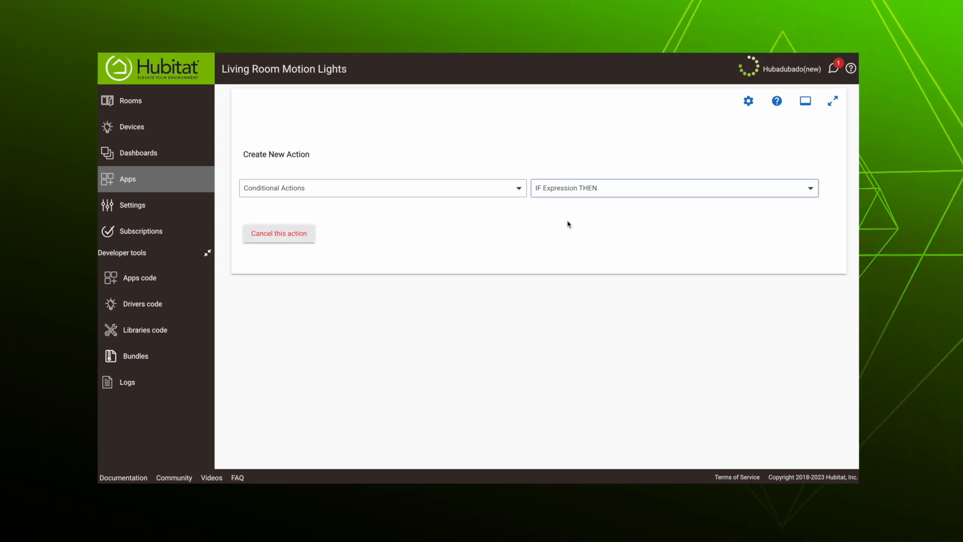
pyautogui.click(674, 188)
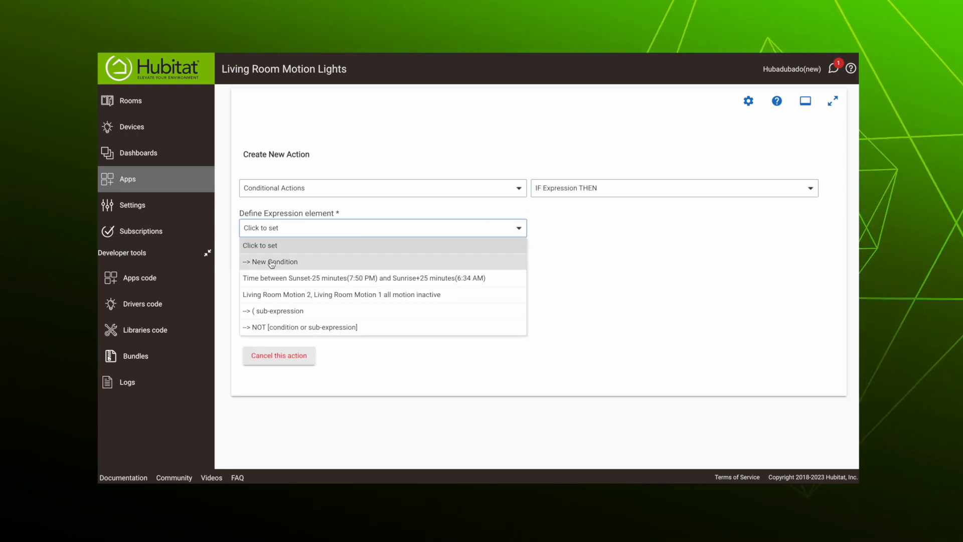
pyautogui.click(269, 261)
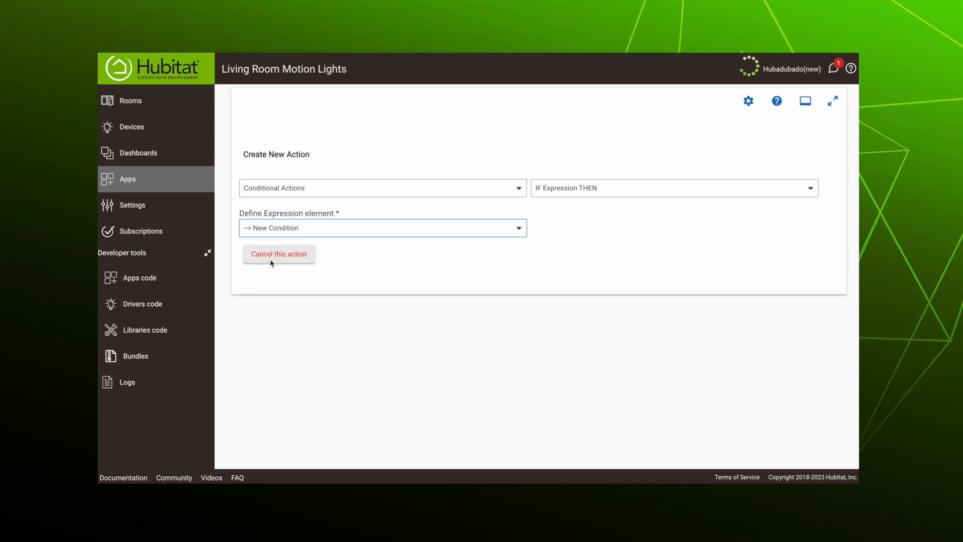
# Define the condition as time between Sunset minus 25 minutes and 12:55 AM and finish the IF
pyautogui.click(381, 228)
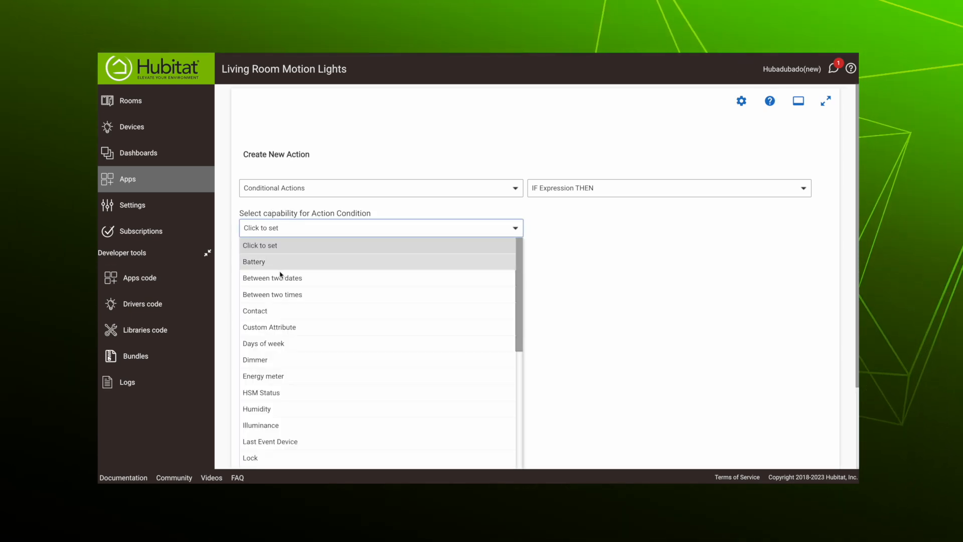
pyautogui.click(272, 294)
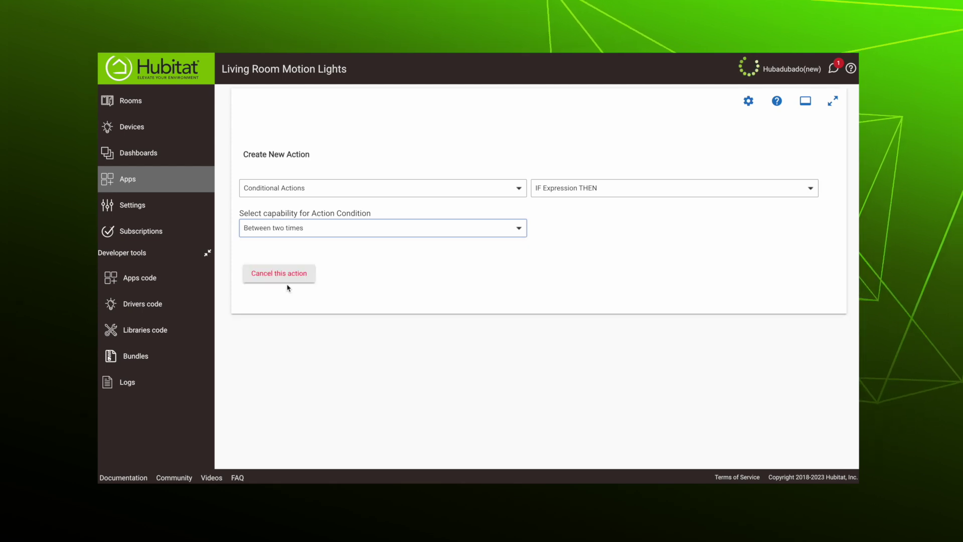
pyautogui.click(382, 227)
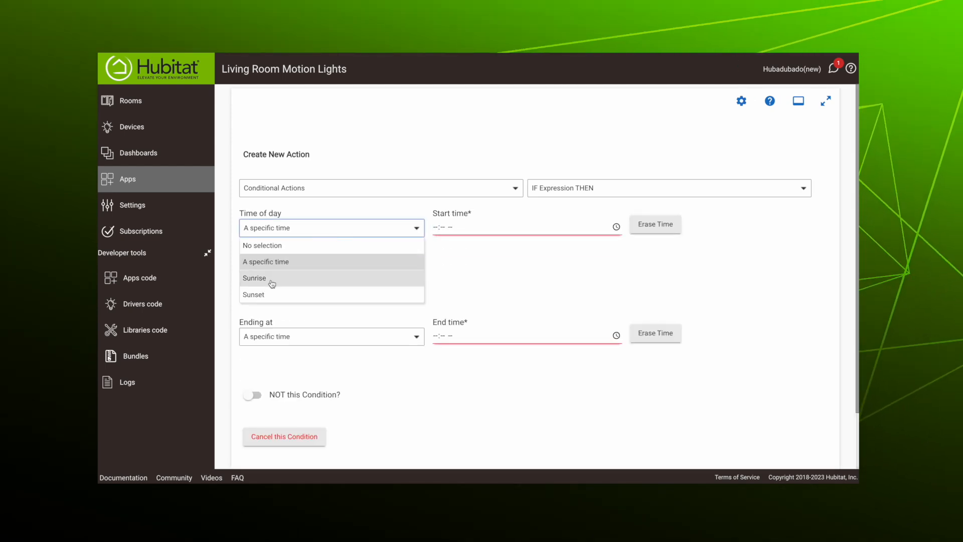
pyautogui.click(253, 294)
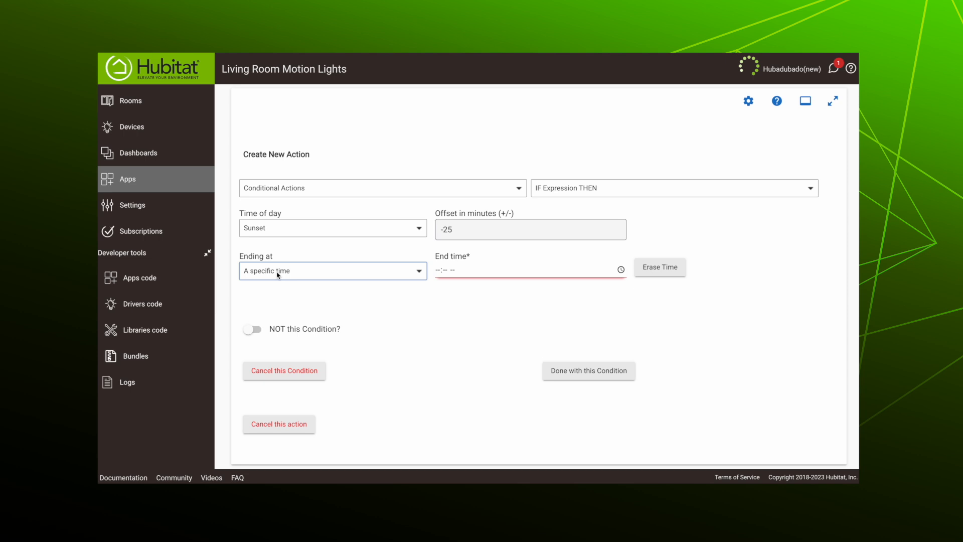
pyautogui.click(442, 269)
pyautogui.write('12:55 AM')
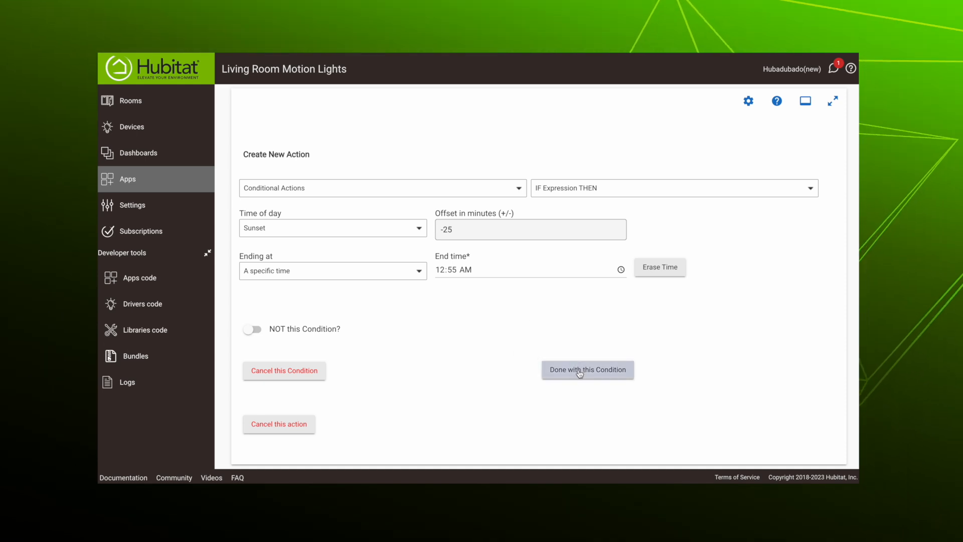
pyautogui.click(587, 369)
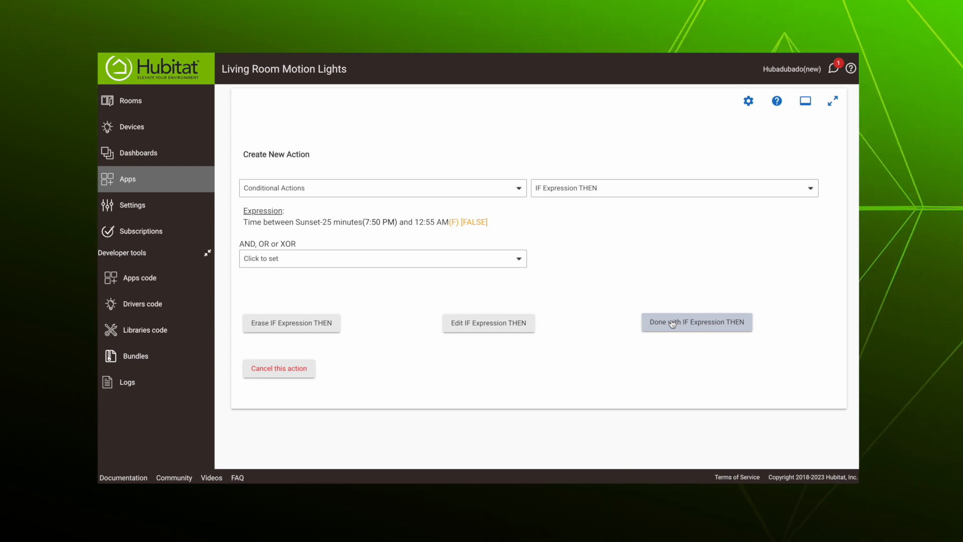
pyautogui.click(696, 322)
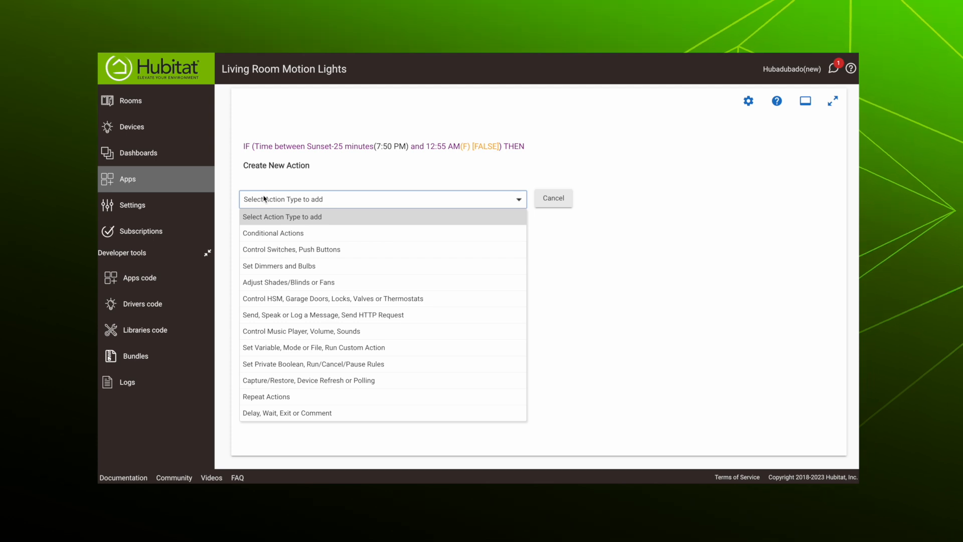
pyautogui.moveTo(278, 266)
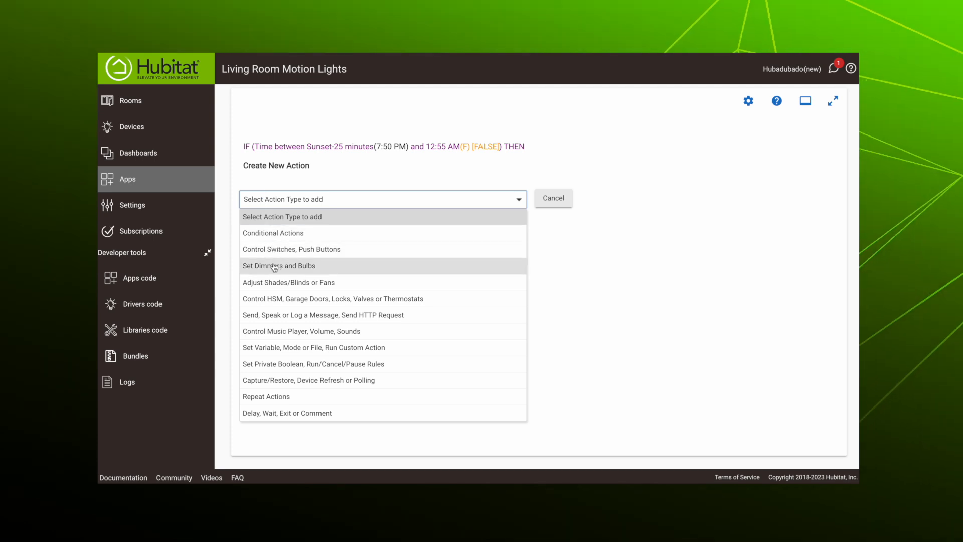
# Choose a Set color temperature action targeting Living Room Light and Living Room Light 2
pyautogui.click(279, 265)
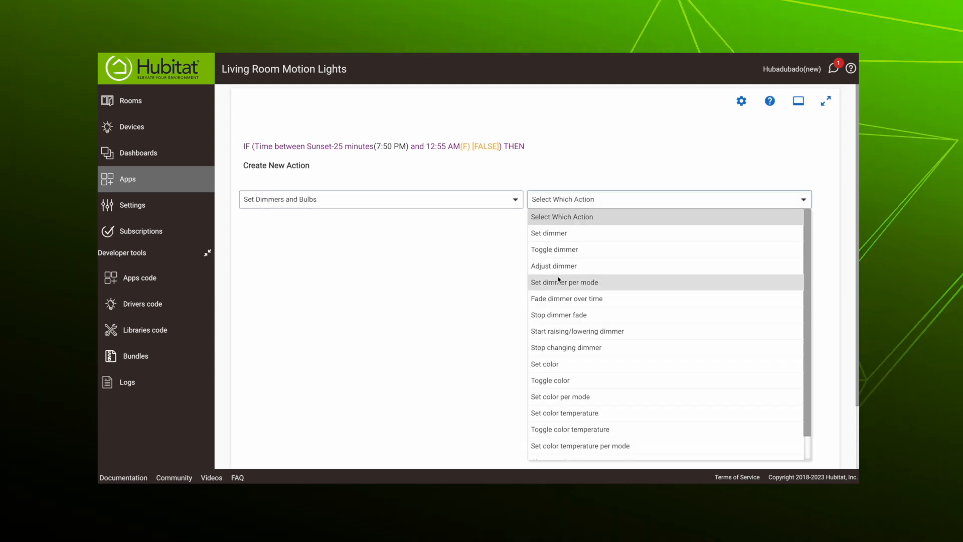
pyautogui.click(564, 413)
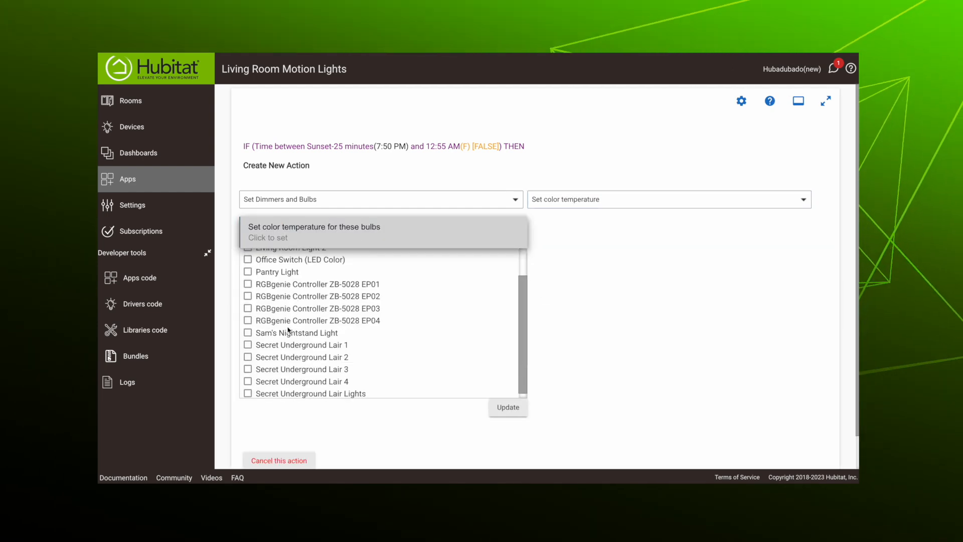
pyautogui.scroll(3)
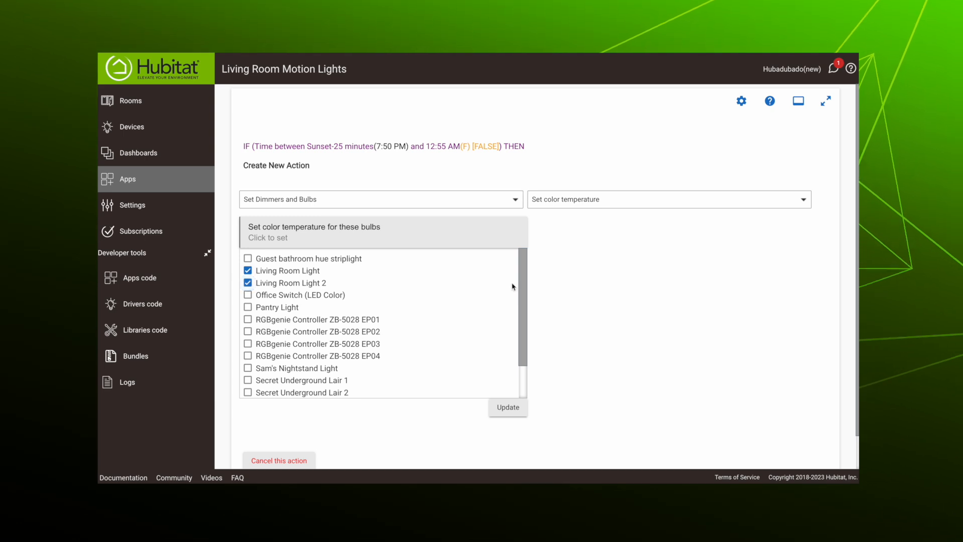
pyautogui.click(508, 408)
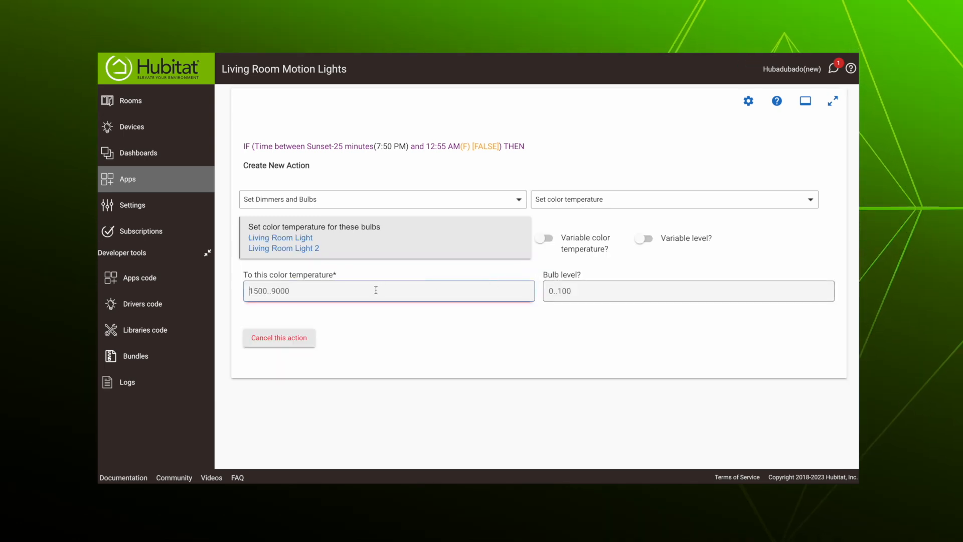
# Enter colour temperature 3300, level 80, fade 2 and add the action
pyautogui.write('3')
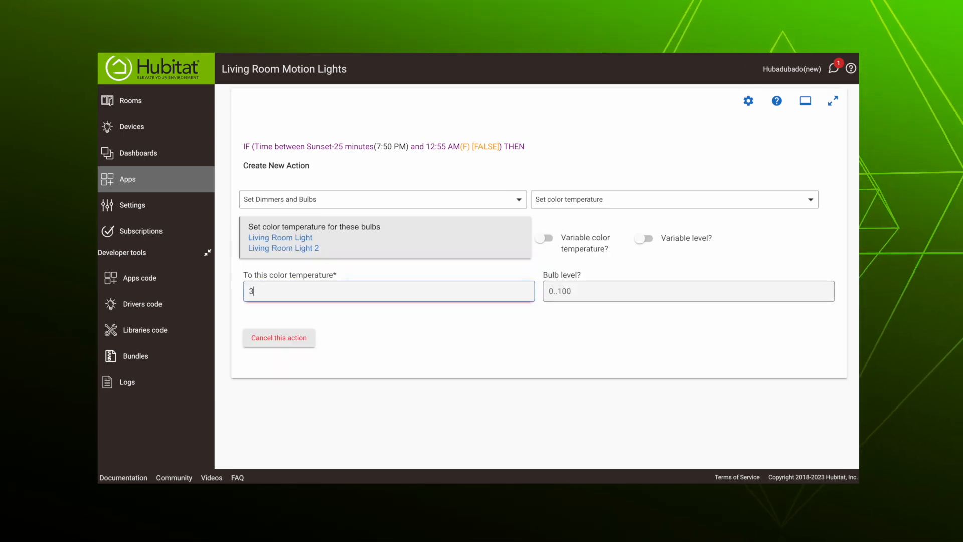
pyautogui.write('300')
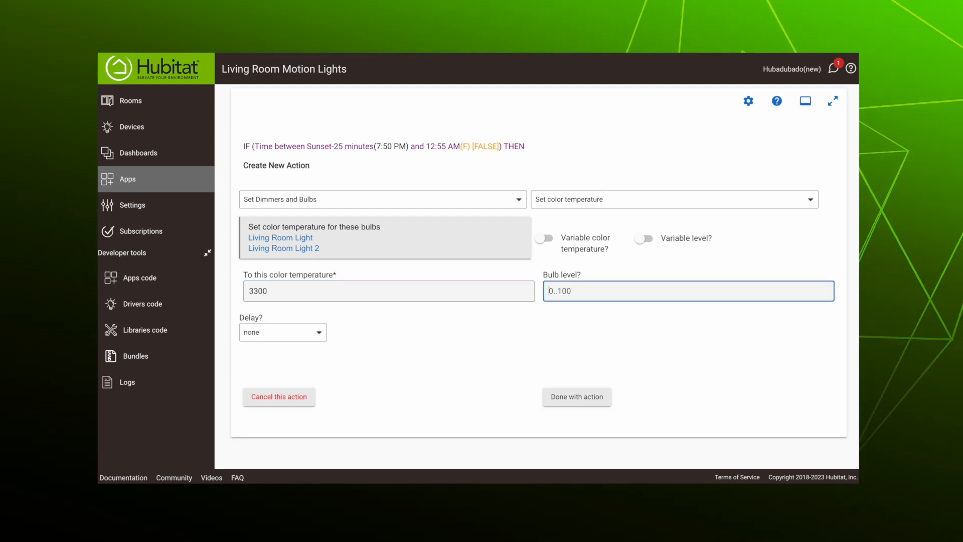
pyautogui.write('80')
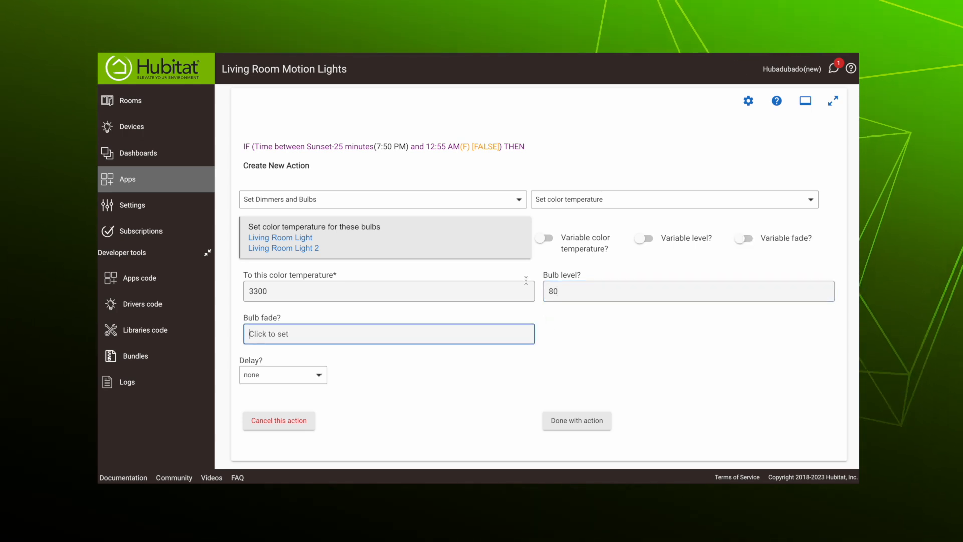
pyautogui.write('2')
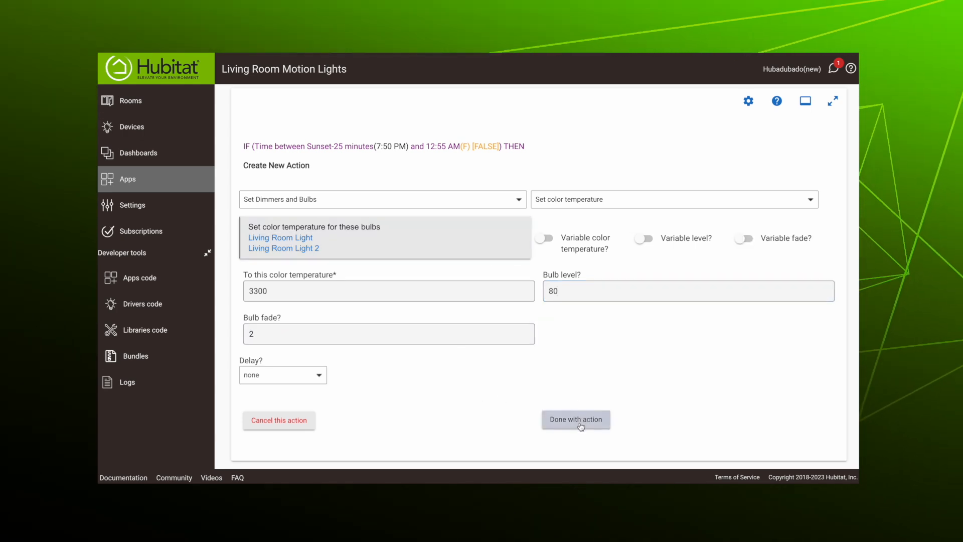
pyautogui.click(575, 419)
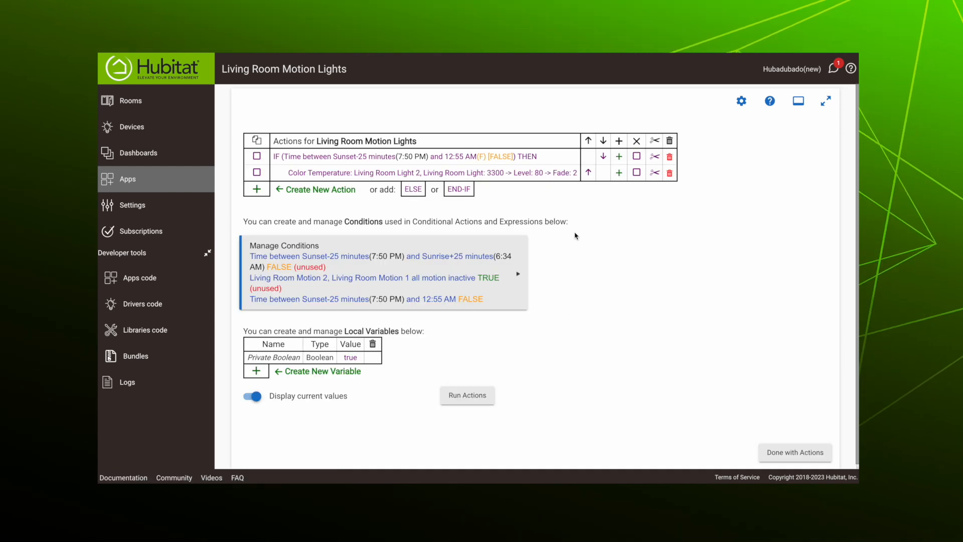
pyautogui.moveTo(294, 209)
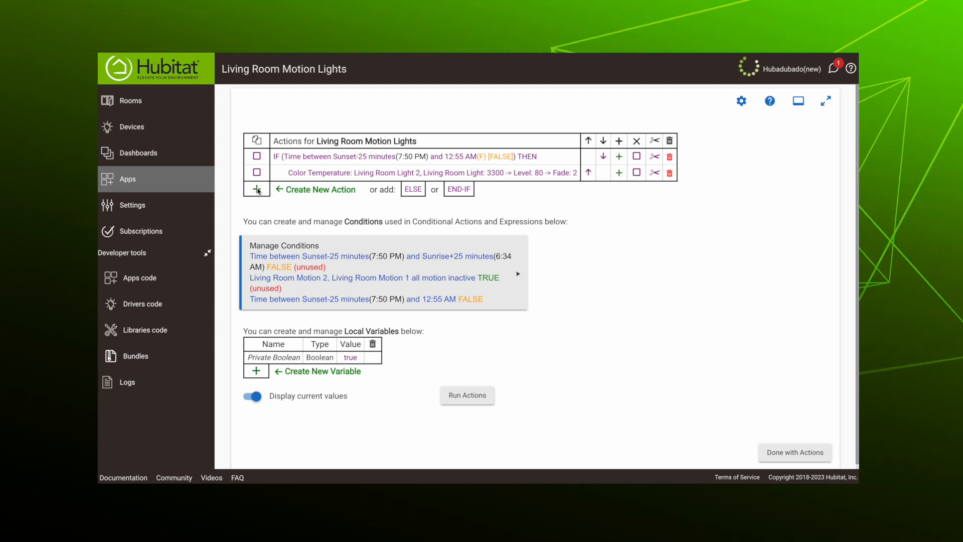
# Add a Wait for Expression action with Living Room Motion 1 and 2 as the condition devices
pyautogui.click(255, 190)
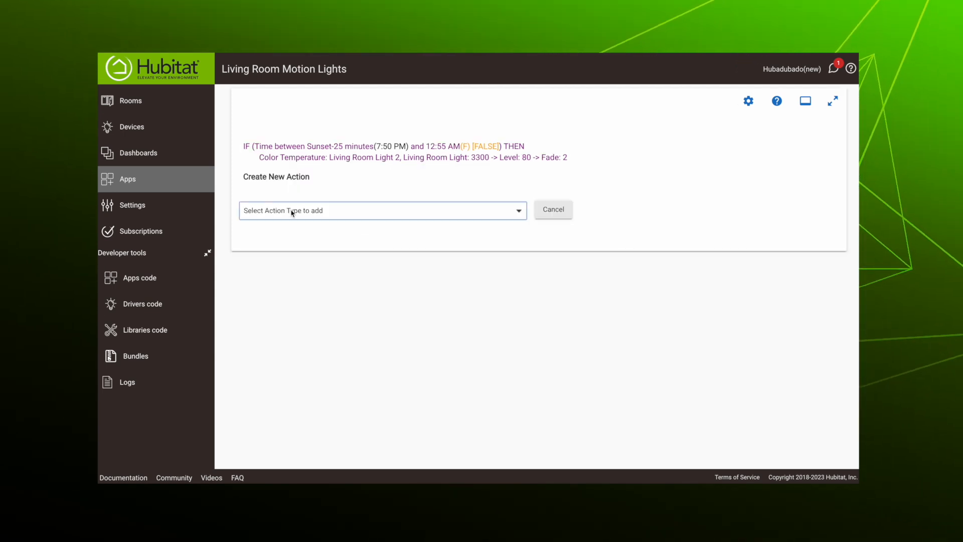
pyautogui.click(382, 210)
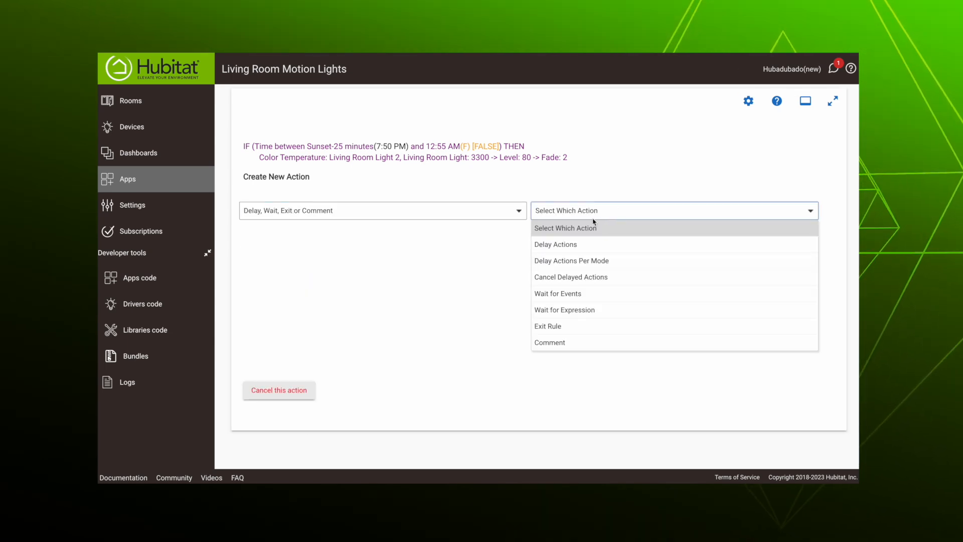
pyautogui.moveTo(593, 312)
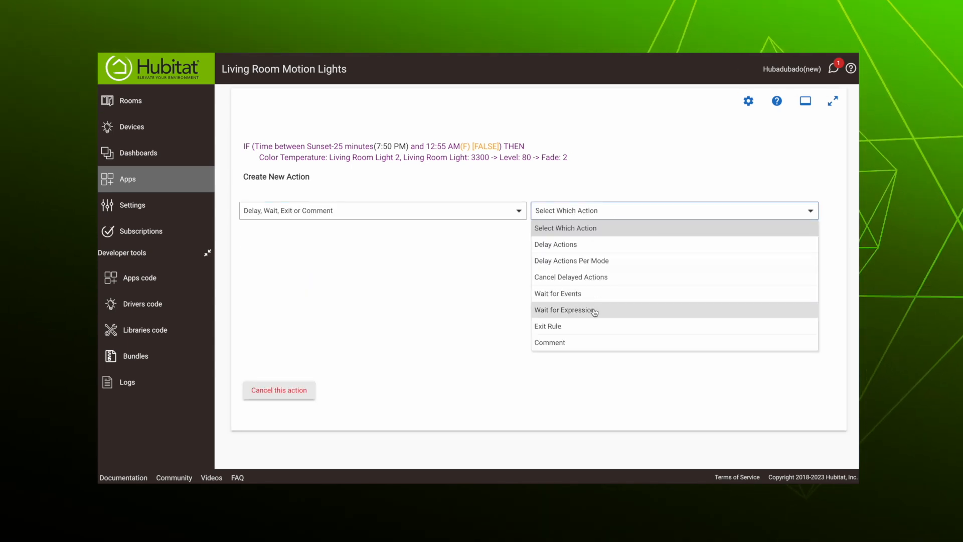
pyautogui.click(566, 310)
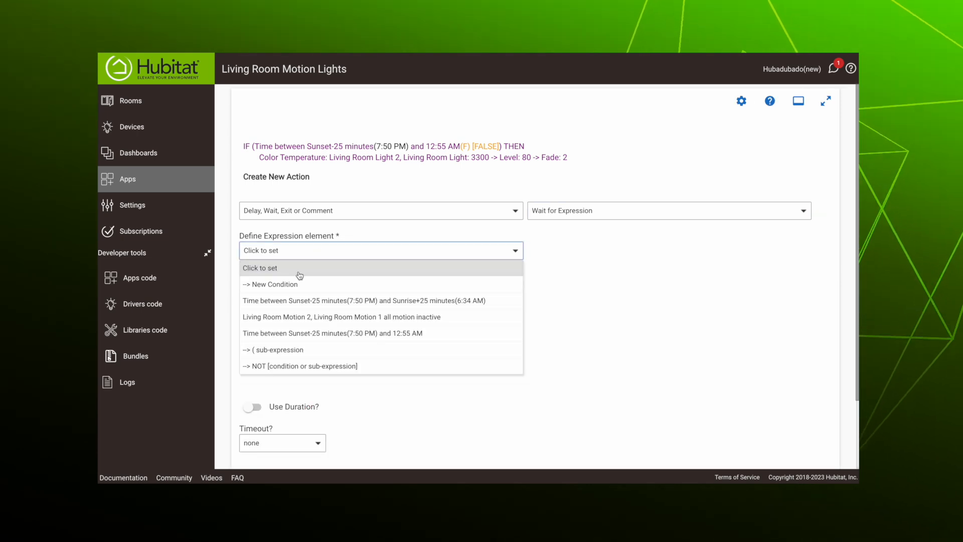
pyautogui.click(270, 284)
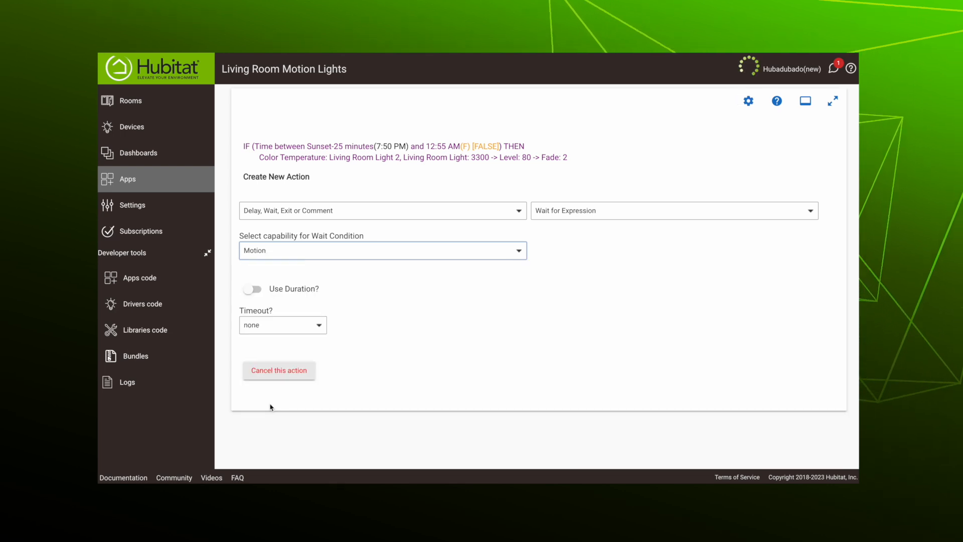
pyautogui.click(383, 250)
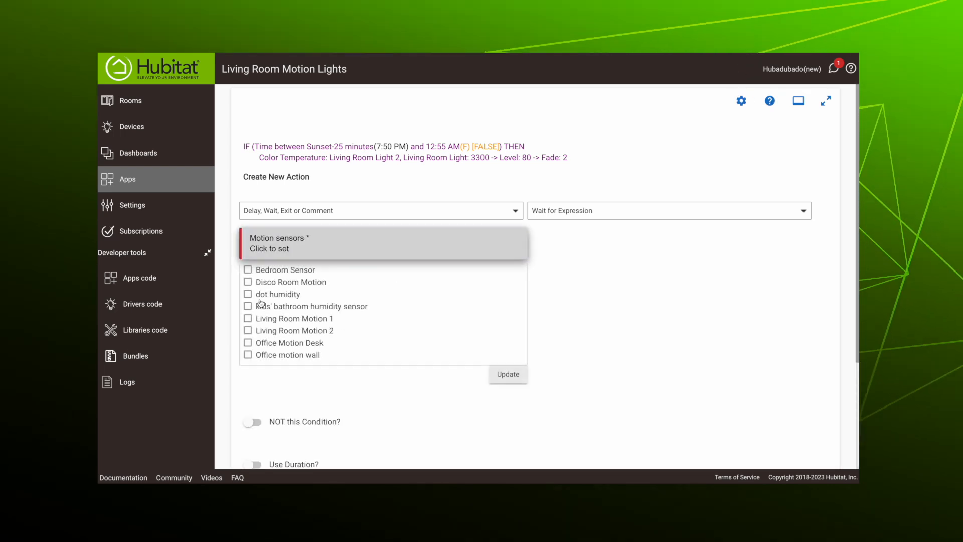
pyautogui.click(507, 374)
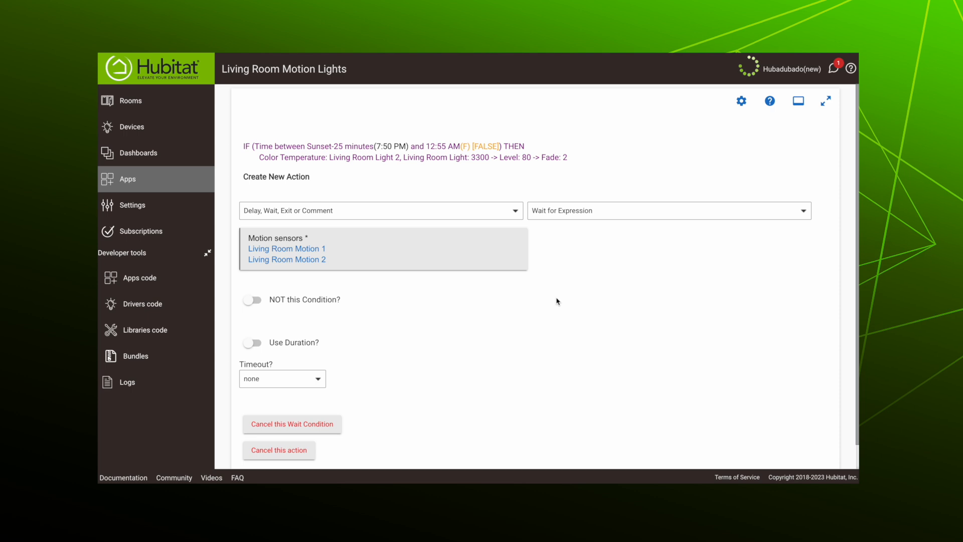
# Require motion inactive for a duration of 8 minutes and finish the wait action
pyautogui.click(537, 249)
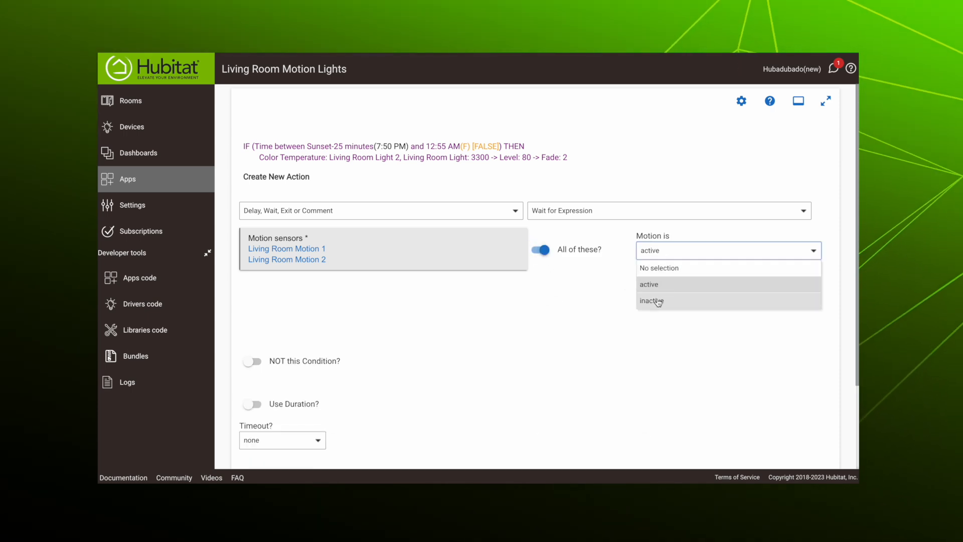
pyautogui.click(652, 301)
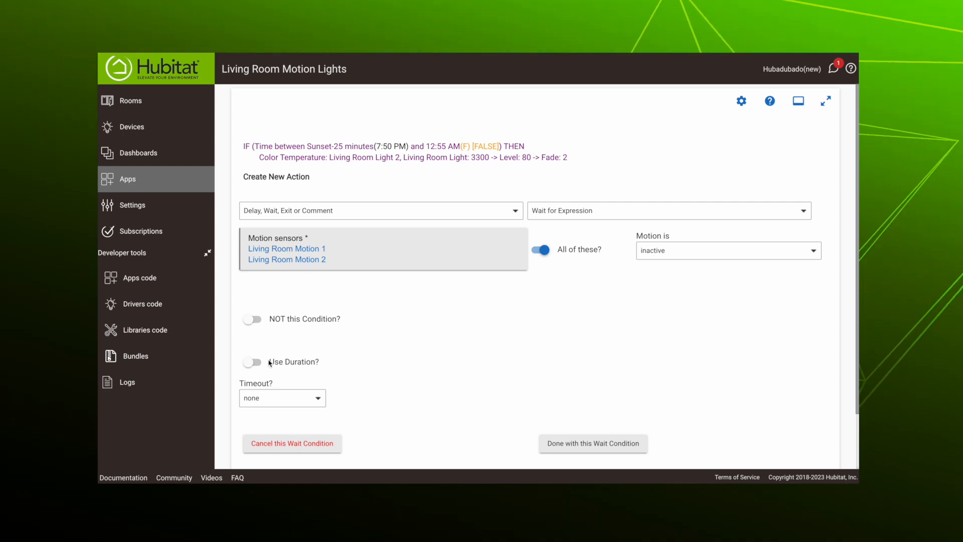
pyautogui.click(252, 362)
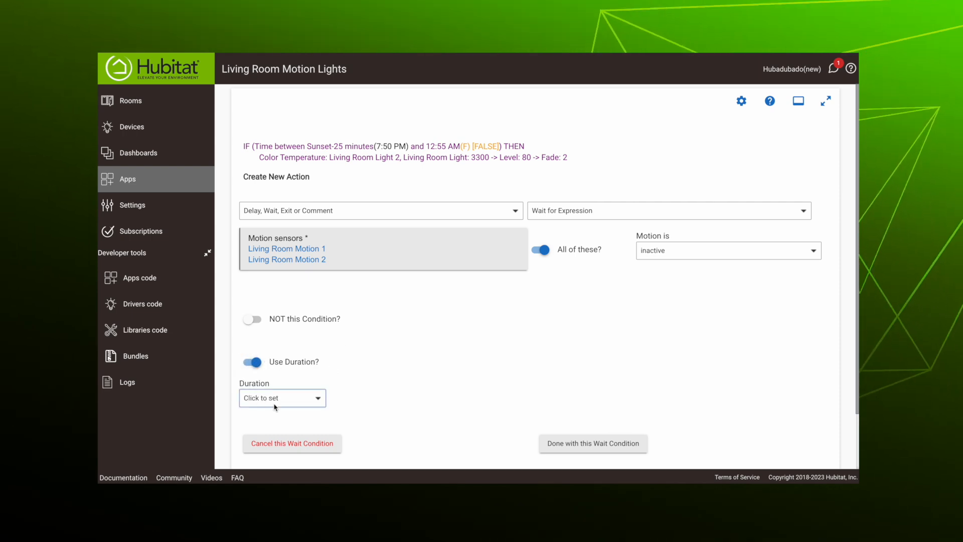
pyautogui.click(282, 398)
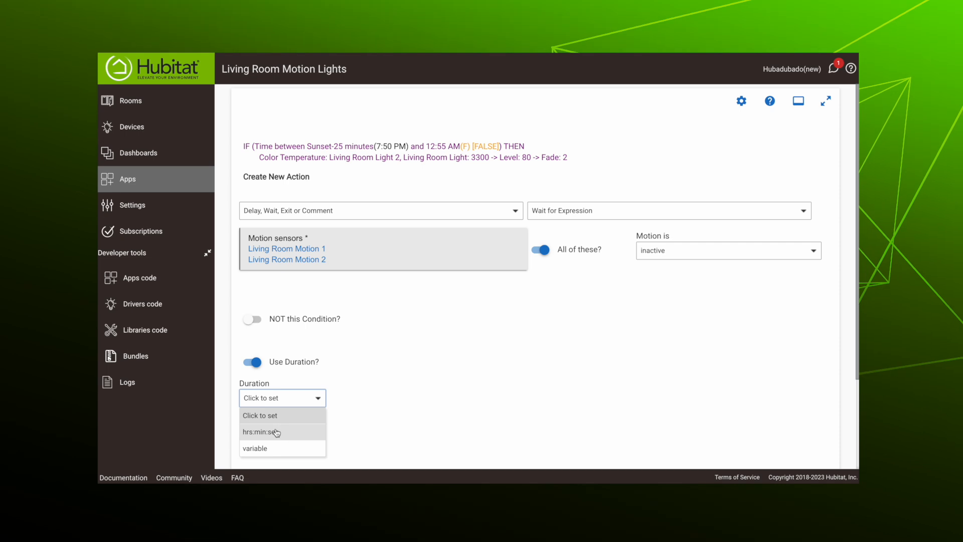
pyautogui.click(264, 431)
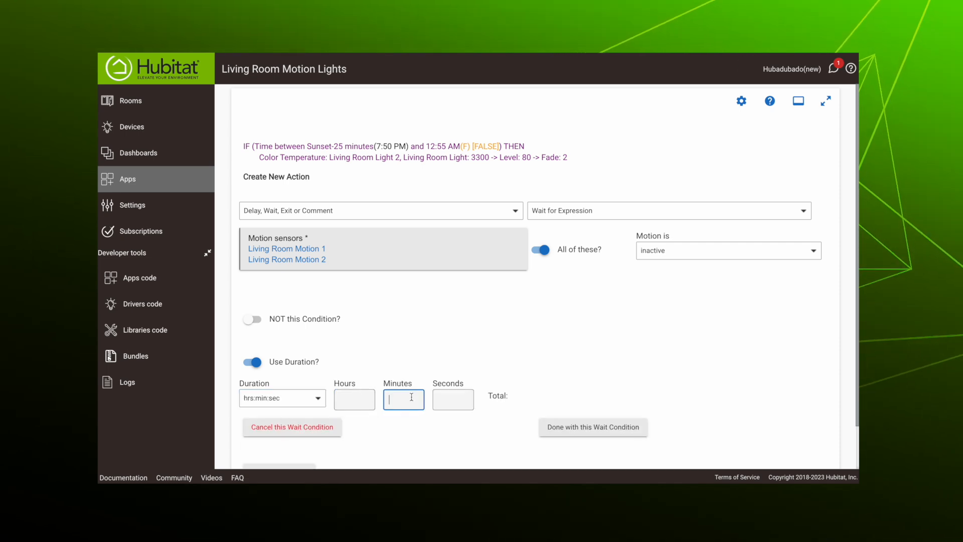
pyautogui.write('8')
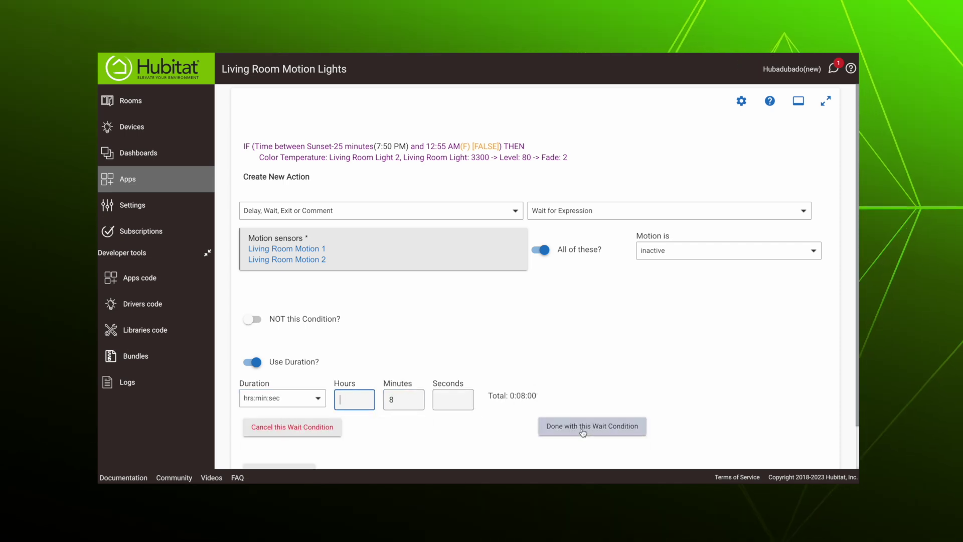
pyautogui.click(591, 426)
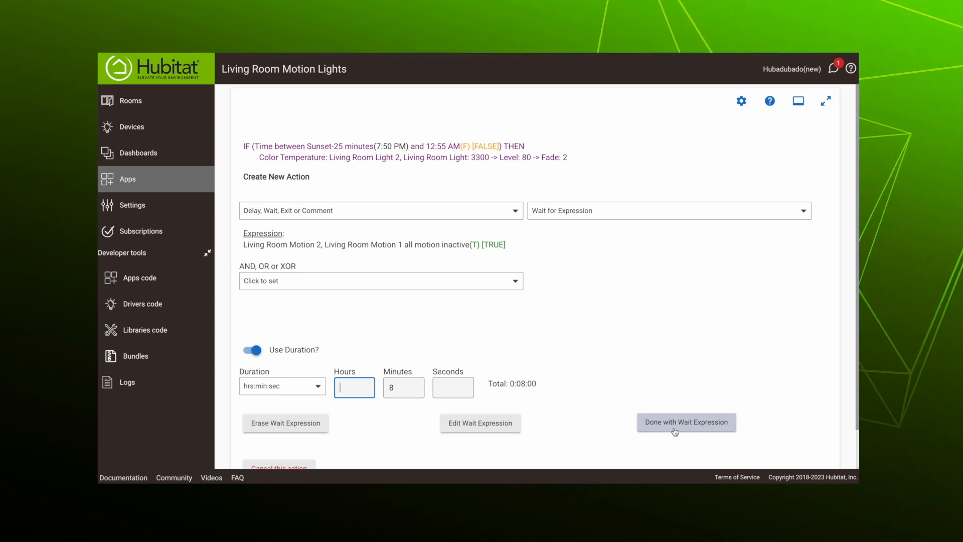
pyautogui.click(686, 423)
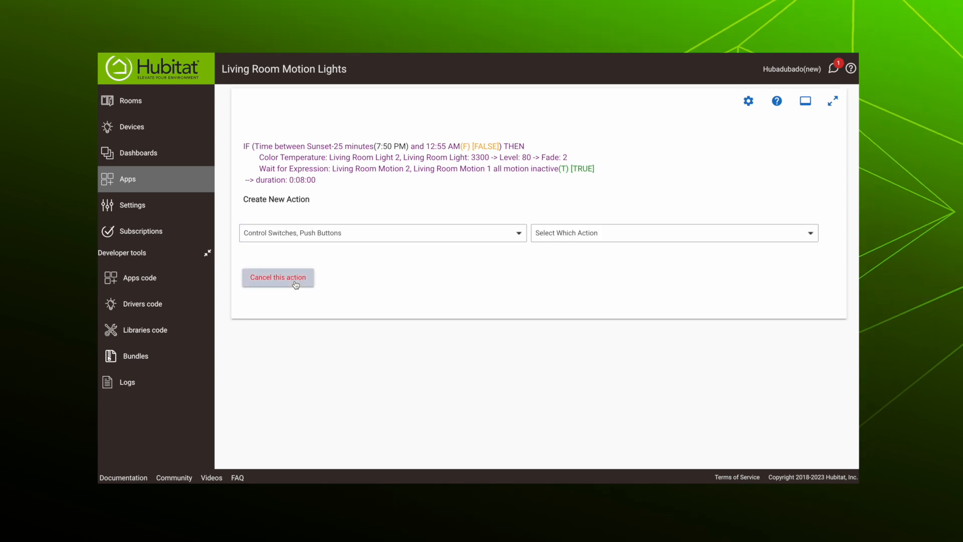
# Add a Turn switches off action for Living Room Light and Living Room Light 2
pyautogui.click(674, 232)
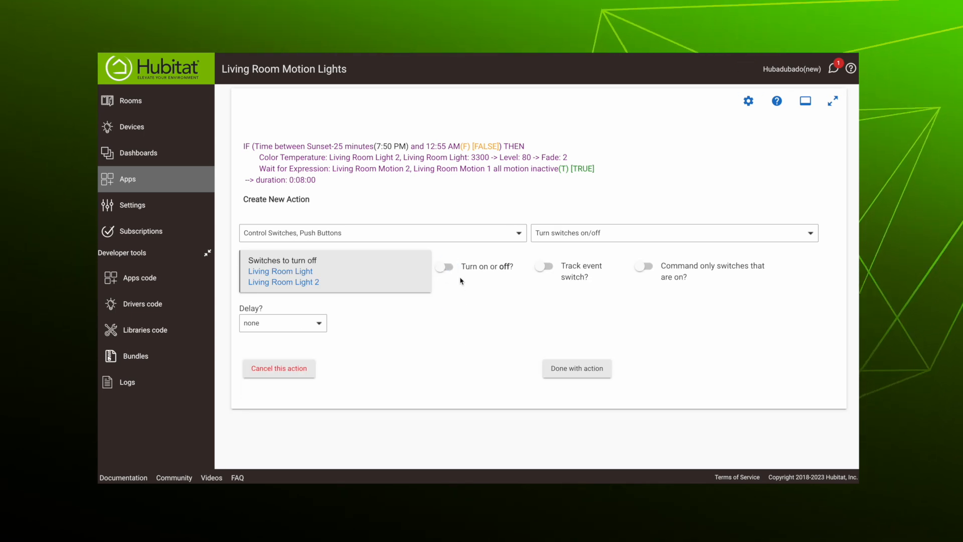
pyautogui.click(576, 368)
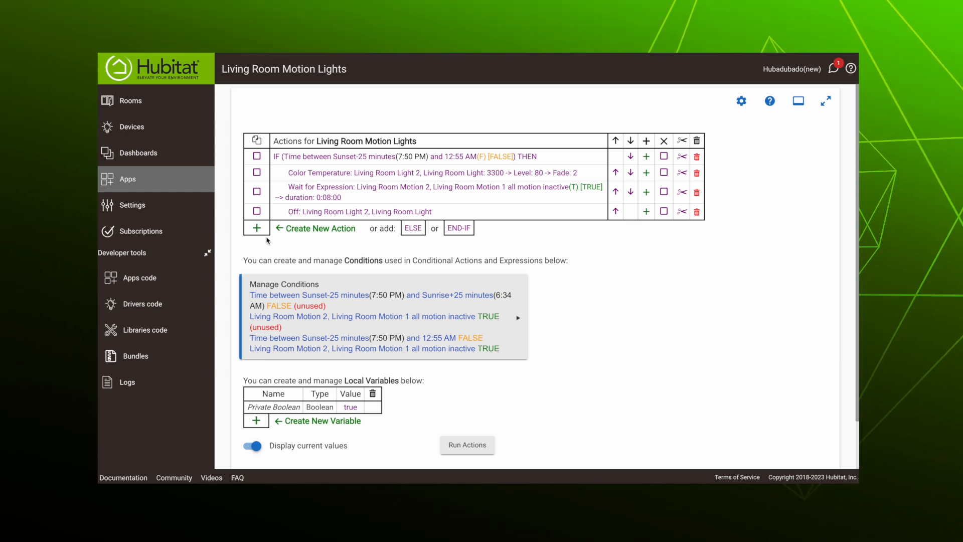
pyautogui.moveTo(261, 235)
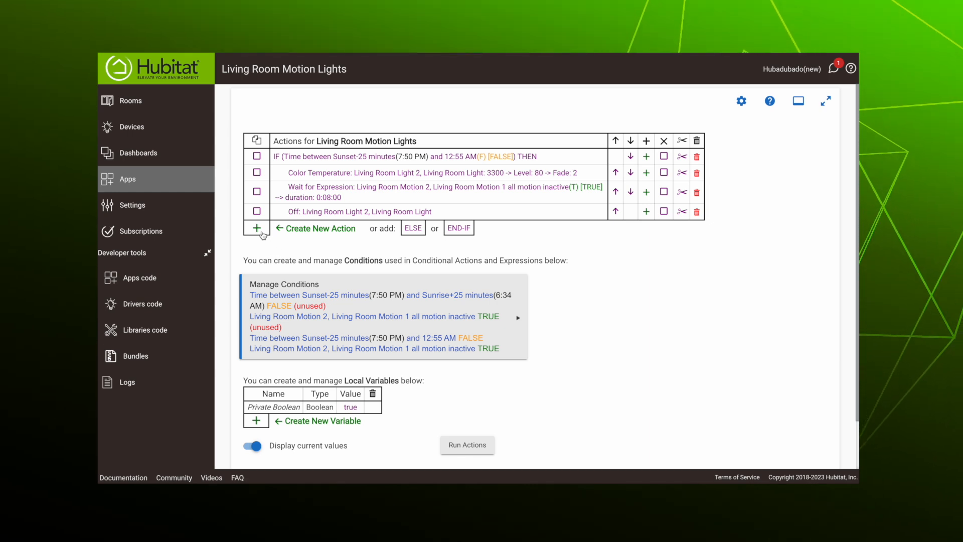
pyautogui.moveTo(255, 228)
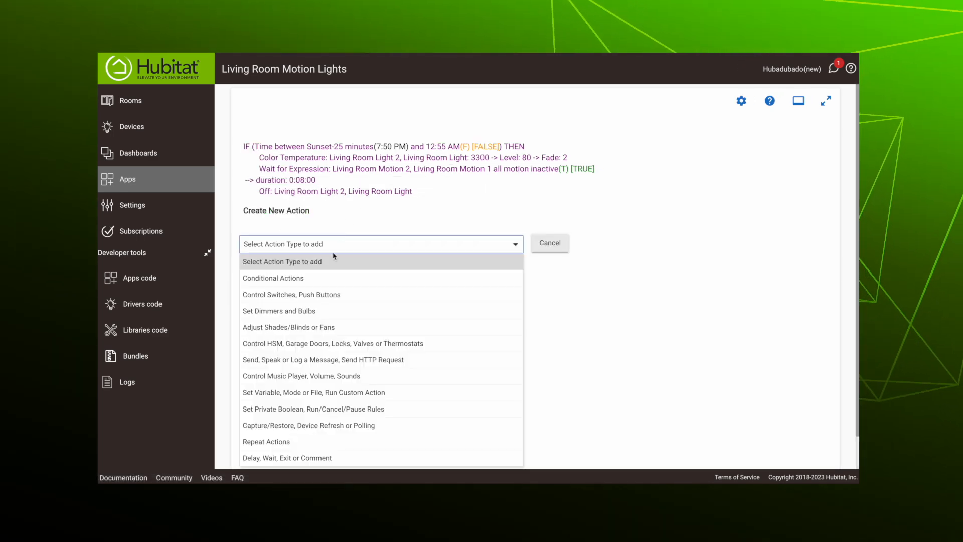
# Add an ELSE-IF Expression THEN branch and start a new condition for it
pyautogui.click(273, 278)
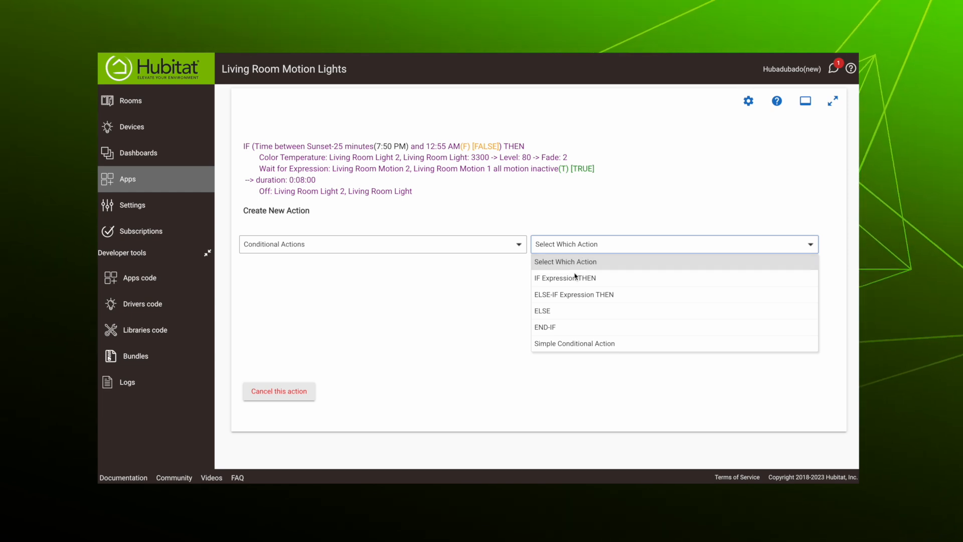
pyautogui.click(574, 294)
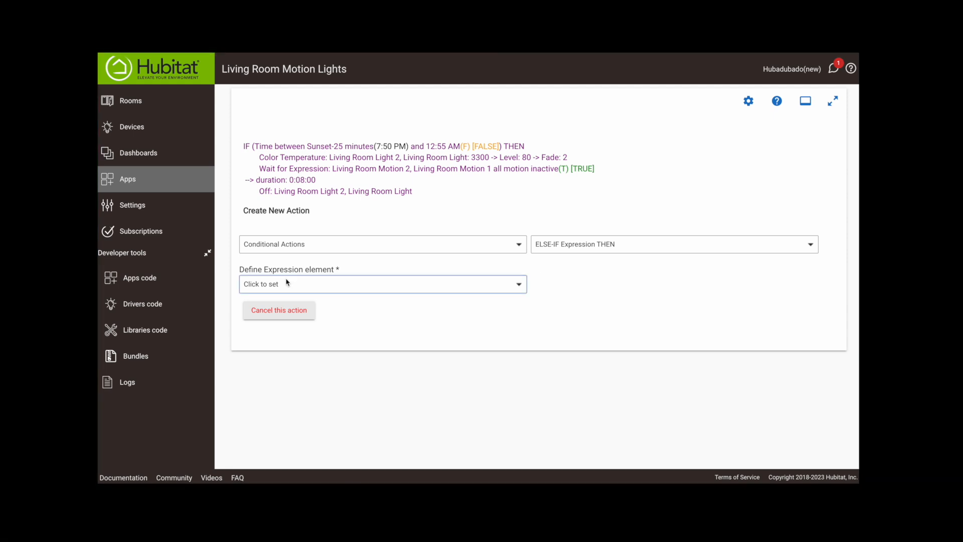
pyautogui.click(381, 284)
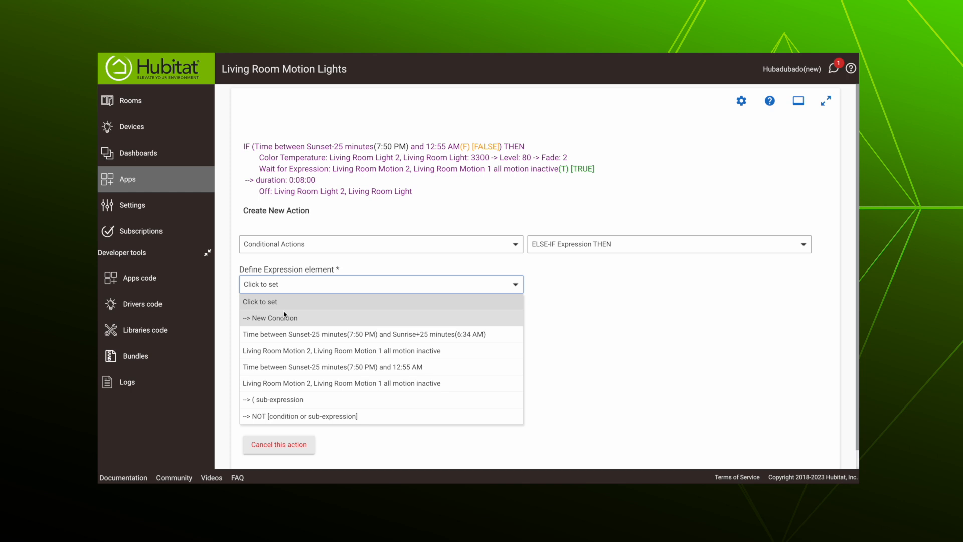
pyautogui.click(273, 318)
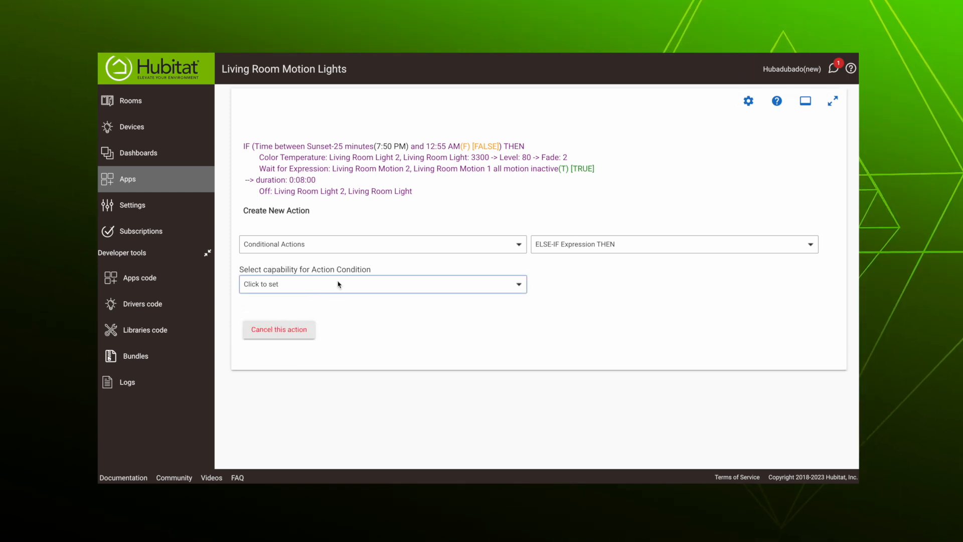
# Make the condition time of day between 12:55 AM and 5:22 AM and finish the ELSE-IF
pyautogui.click(382, 284)
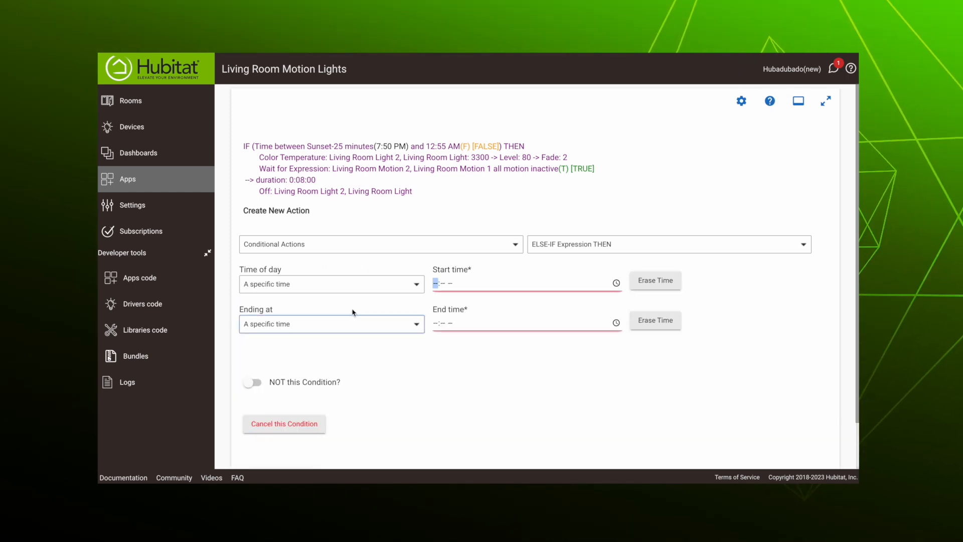
pyautogui.write('12:55 AM')
pyautogui.click(526, 323)
pyautogui.write('05:22 AM')
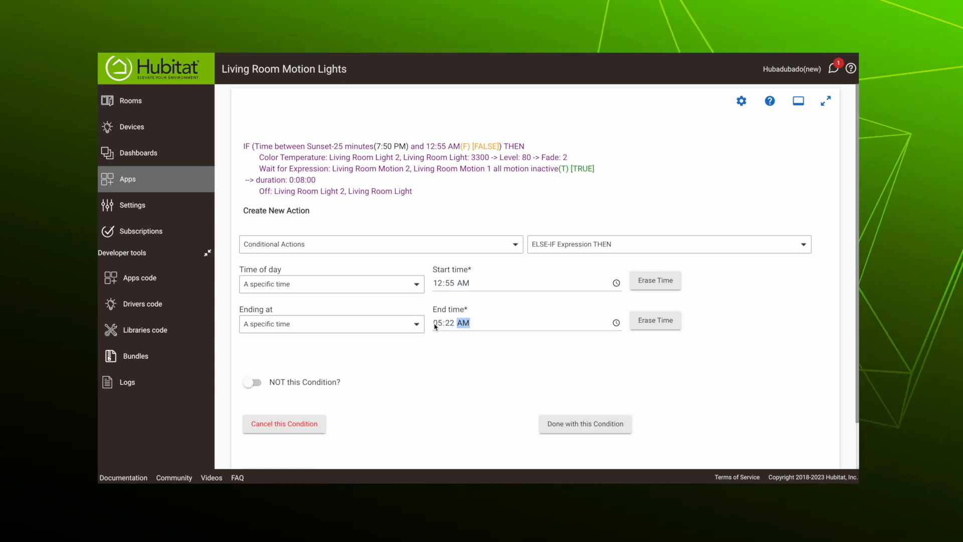
pyautogui.click(584, 423)
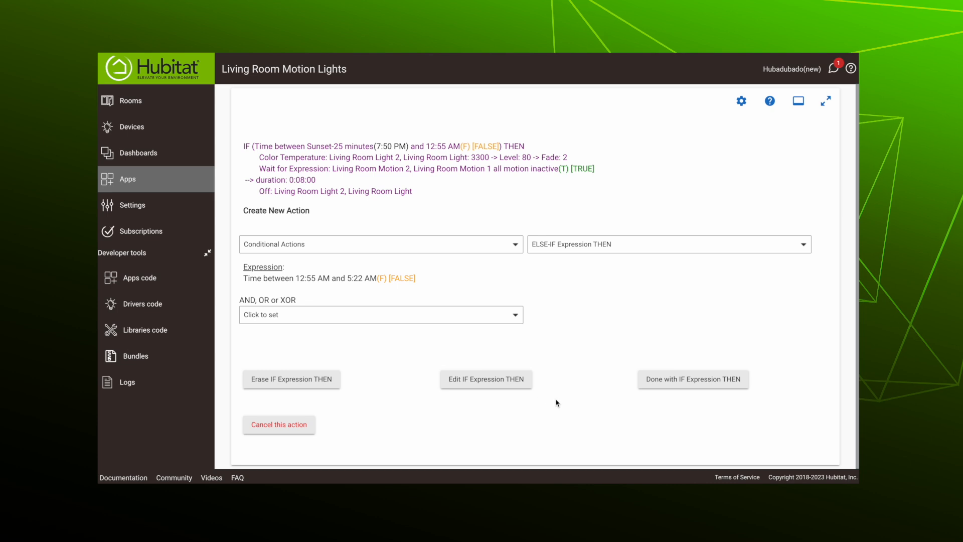
pyautogui.moveTo(692, 378)
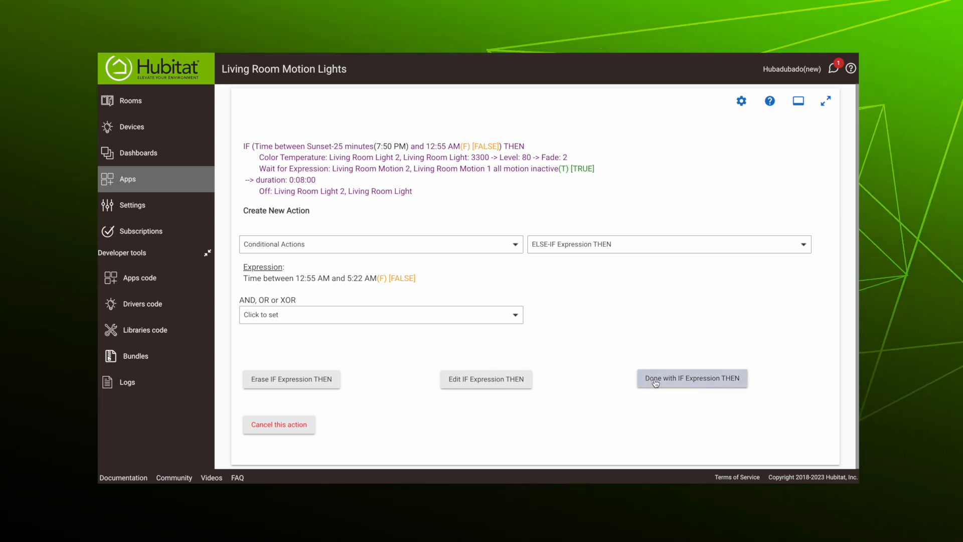
pyautogui.click(691, 378)
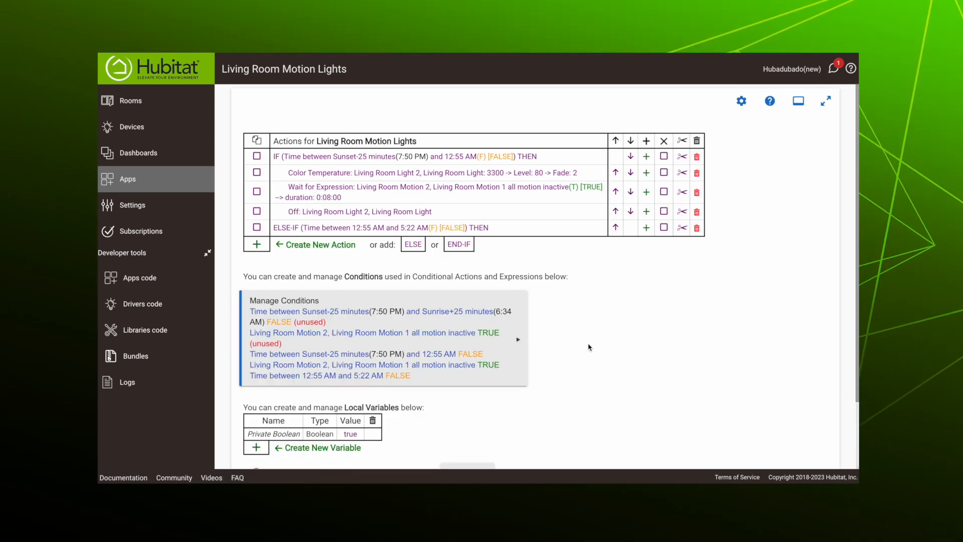
pyautogui.moveTo(554, 333)
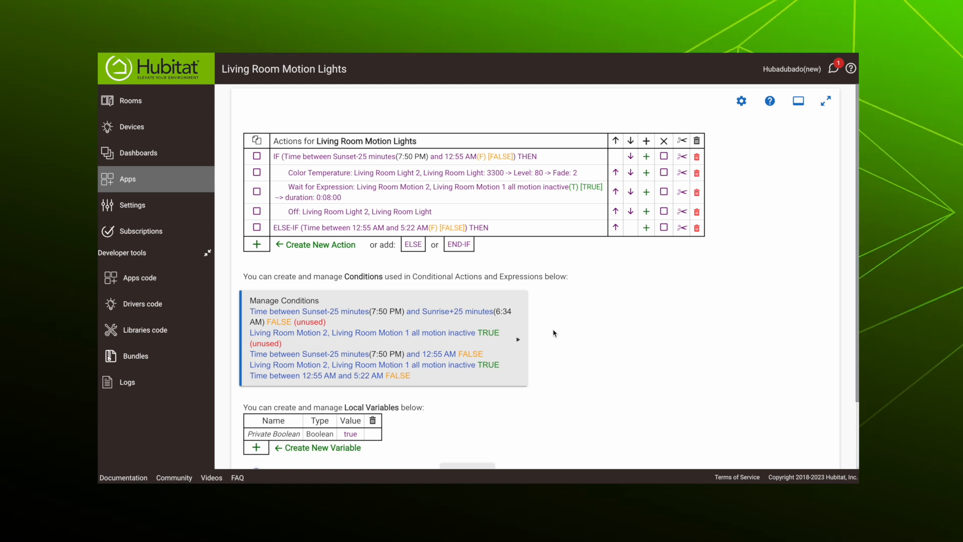
# Copy the three IF actions to the clipboard and paste them at the end of the ELSE-IF branch
pyautogui.click(257, 172)
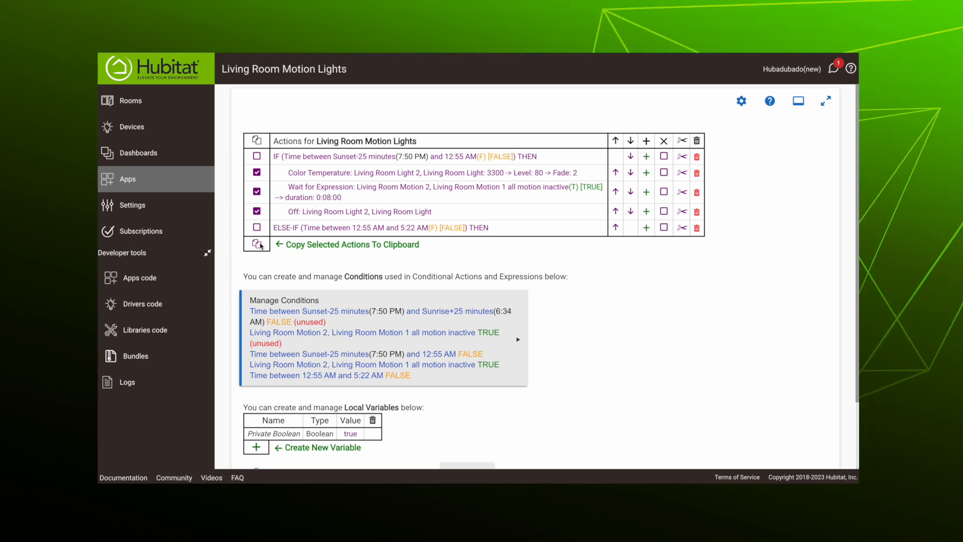
pyautogui.click(257, 243)
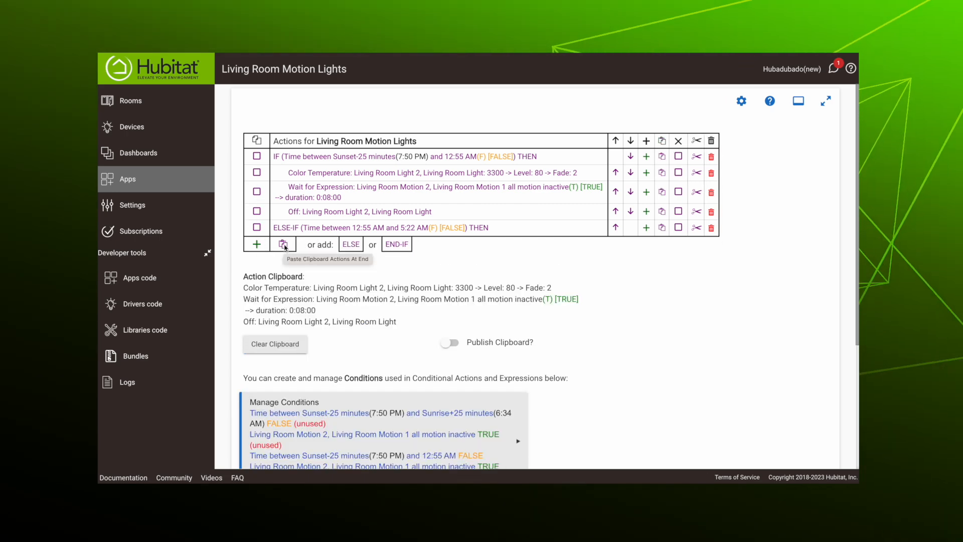
pyautogui.click(283, 244)
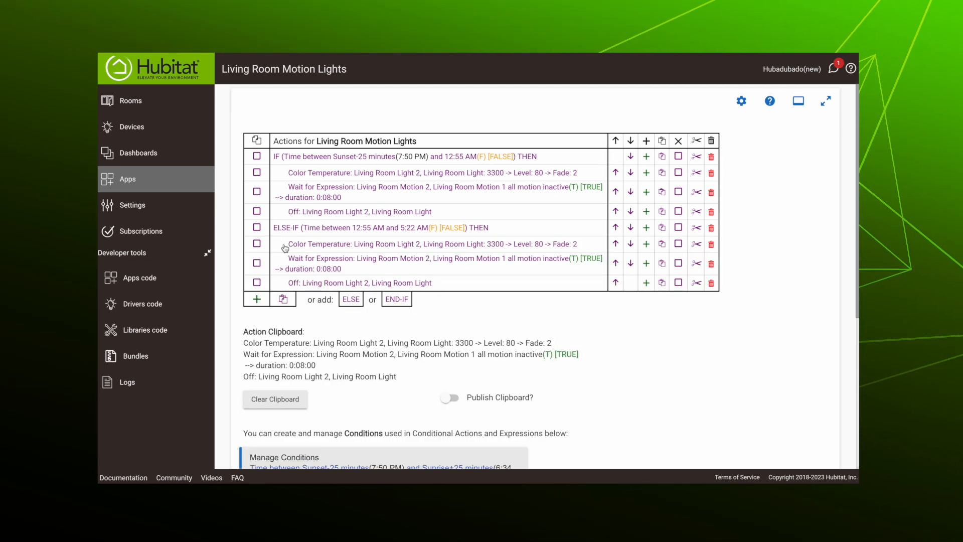
pyautogui.moveTo(310, 264)
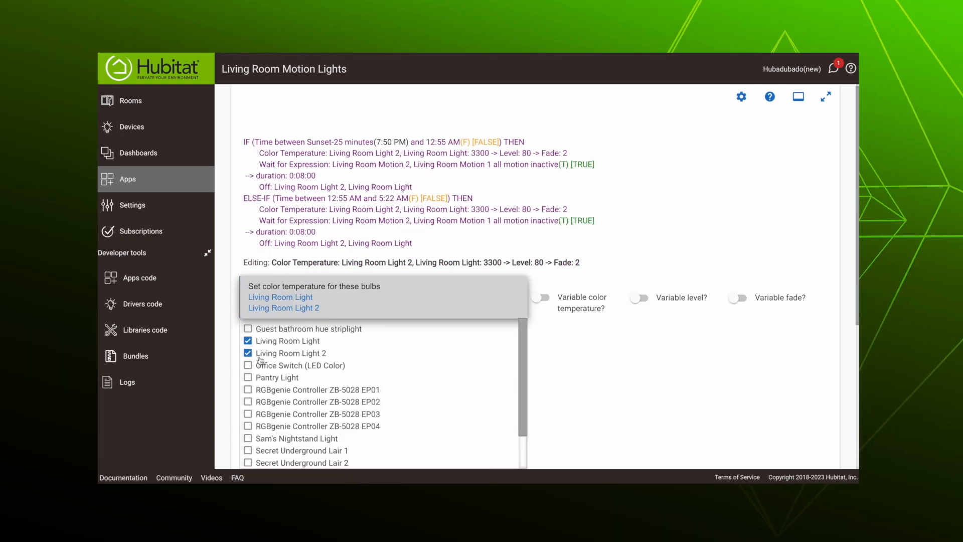
# Edit the pasted actions: Living Room Light only at 2000, level 15, and no duration on the wait
pyautogui.click(247, 352)
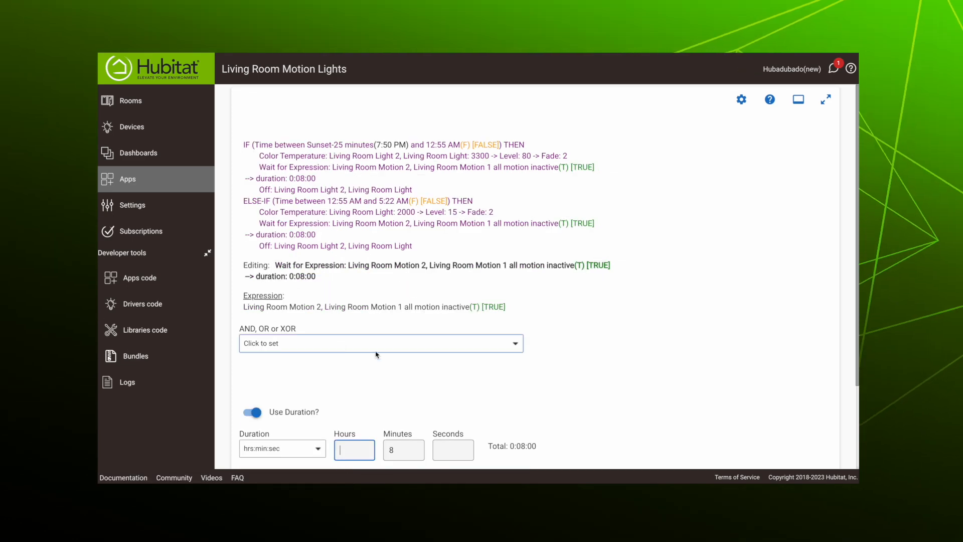
pyautogui.click(252, 412)
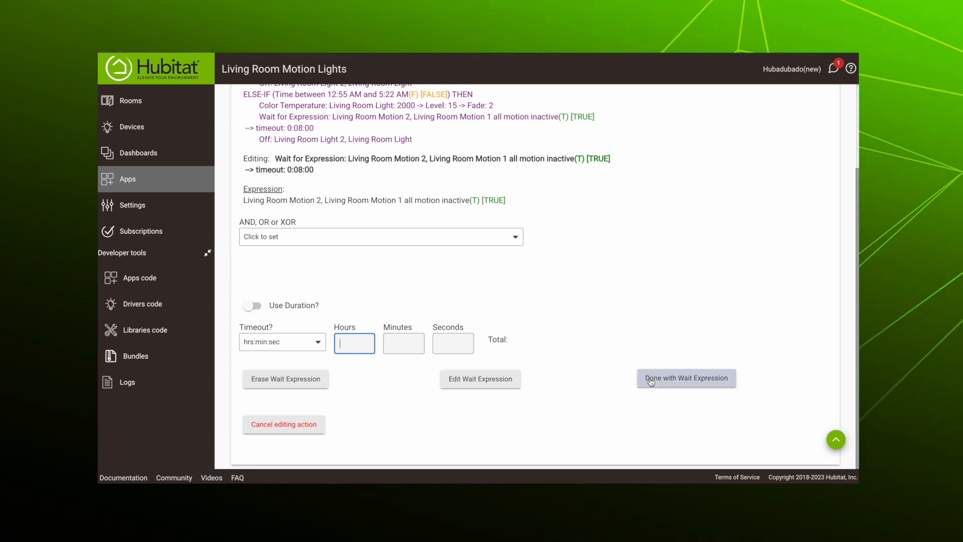
pyautogui.click(686, 379)
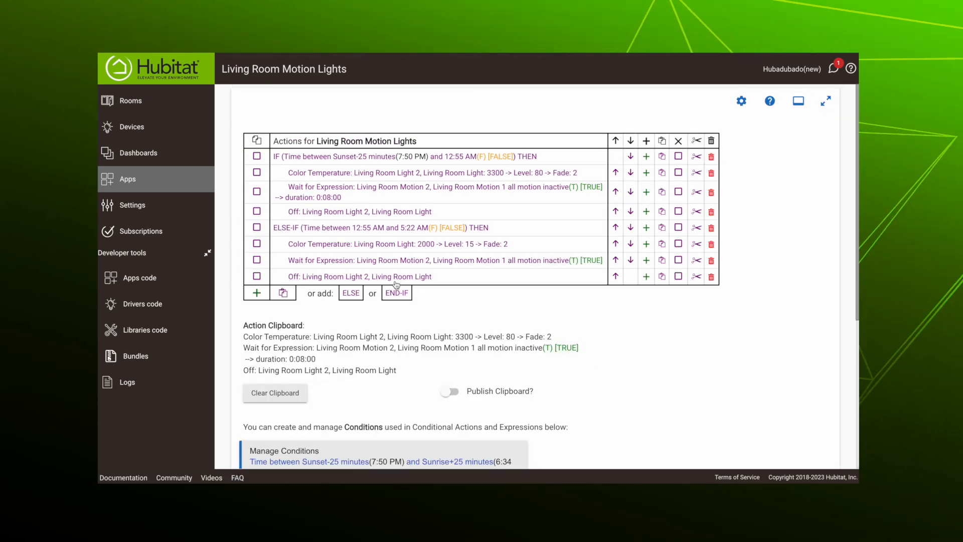
pyautogui.moveTo(430, 311)
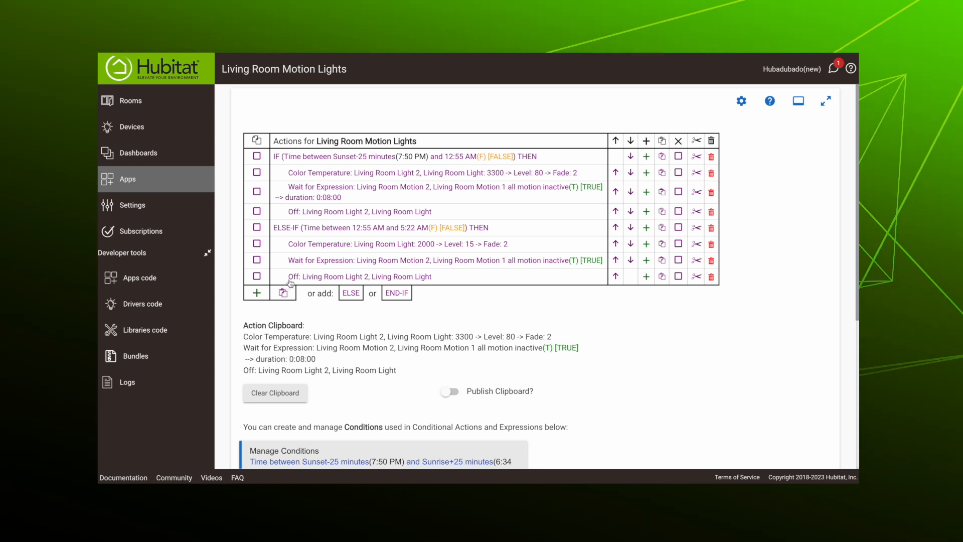
# In Manage Conditions, create a Between two times condition from 5:22 AM to Sunrise plus 25 minutes
pyautogui.scroll(-3)
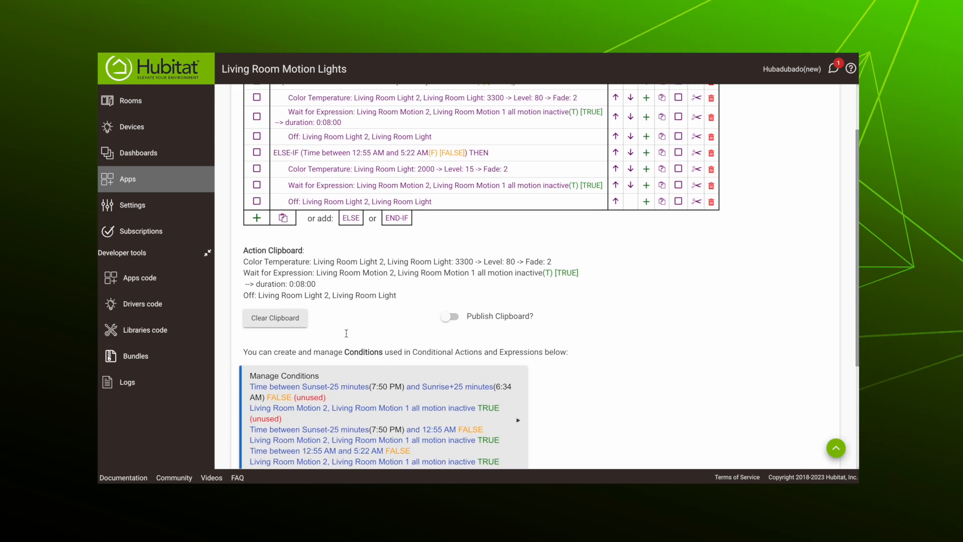
pyautogui.scroll(-3)
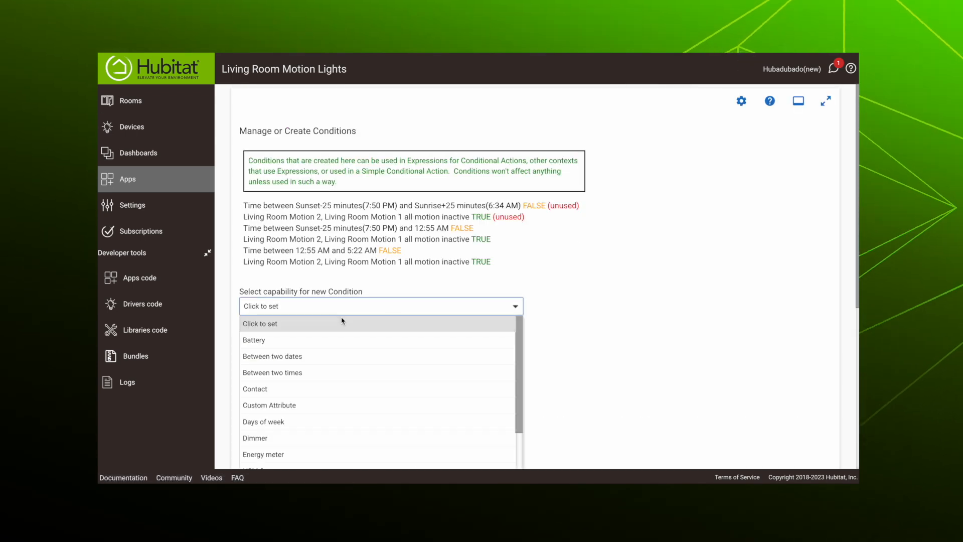
pyautogui.moveTo(301, 372)
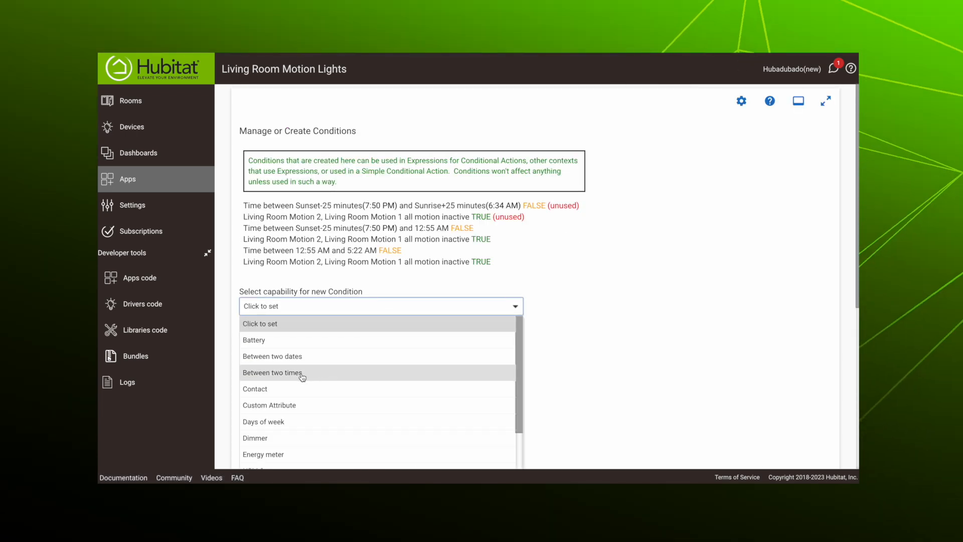
pyautogui.click(272, 372)
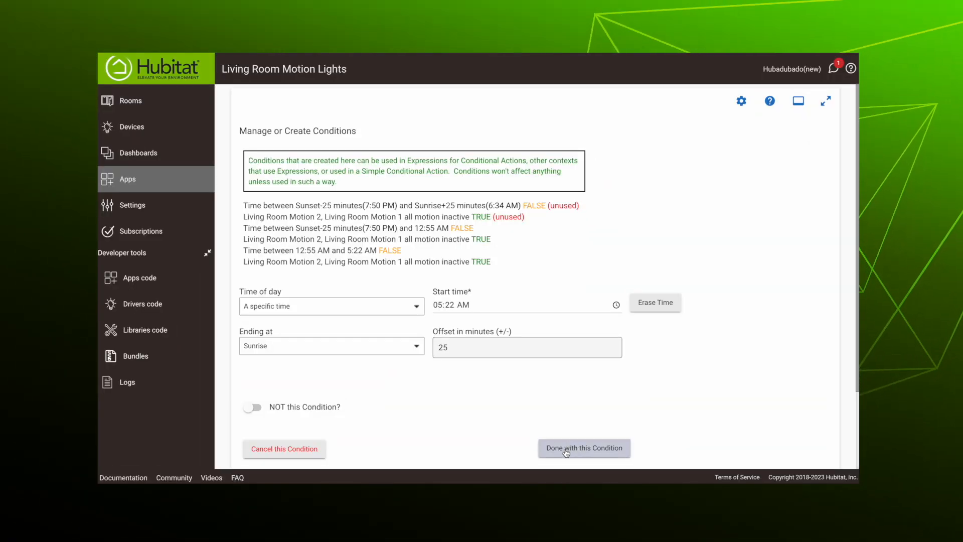
pyautogui.click(584, 447)
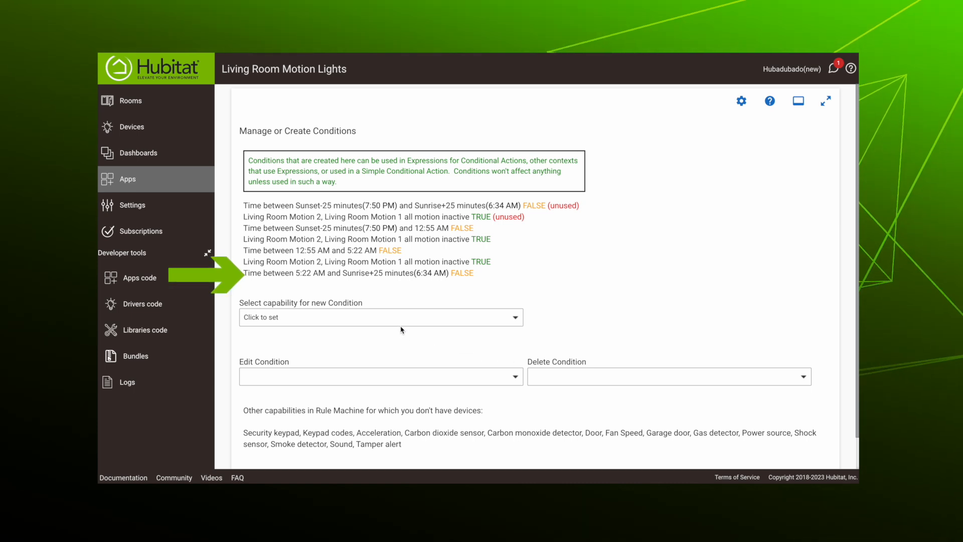
pyautogui.moveTo(412, 346)
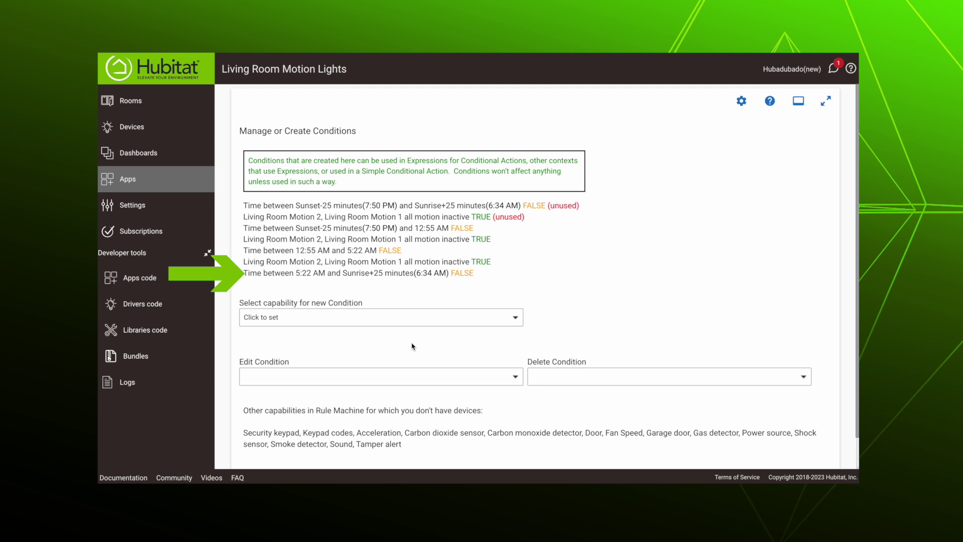
pyautogui.click(516, 376)
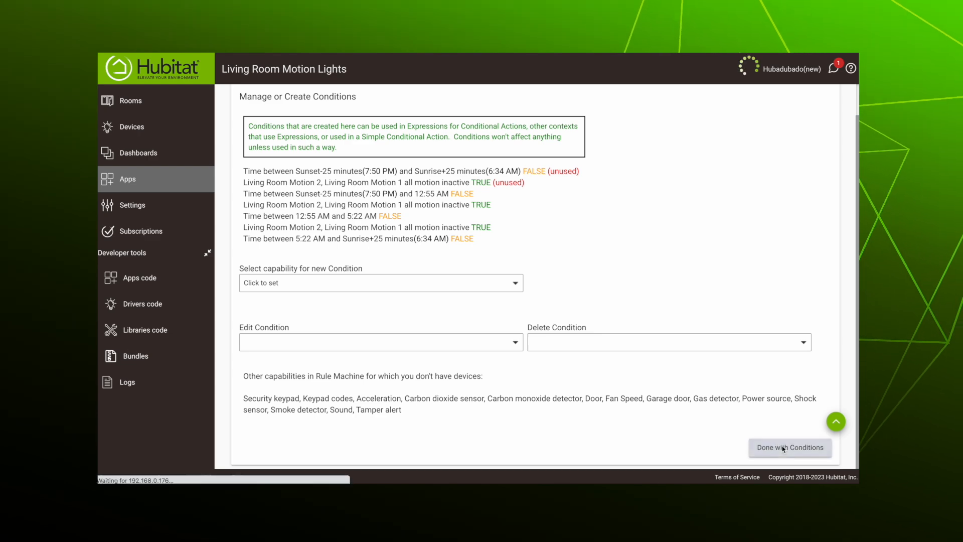
# Return to the actions and start a Conditional Actions ELSE-IF Expression THEN
pyautogui.click(789, 447)
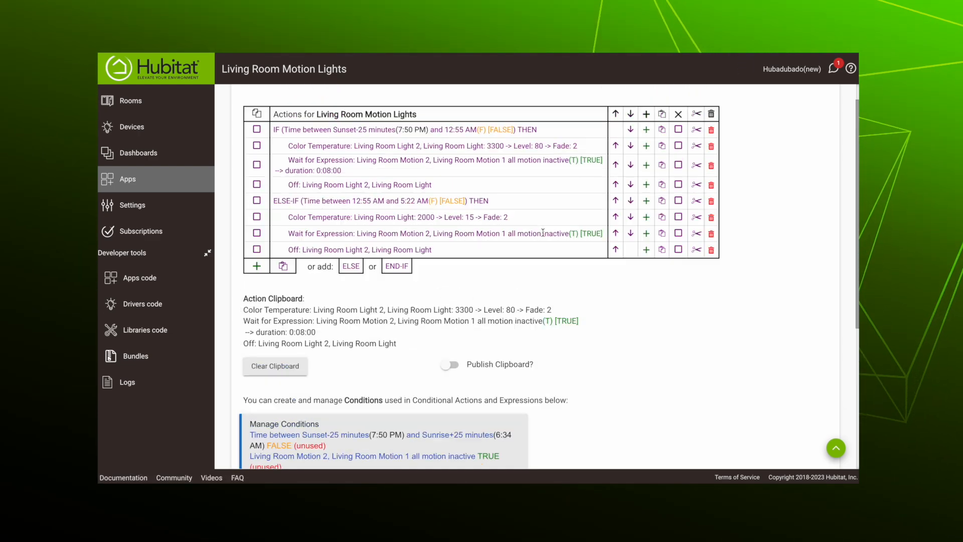
pyautogui.click(257, 266)
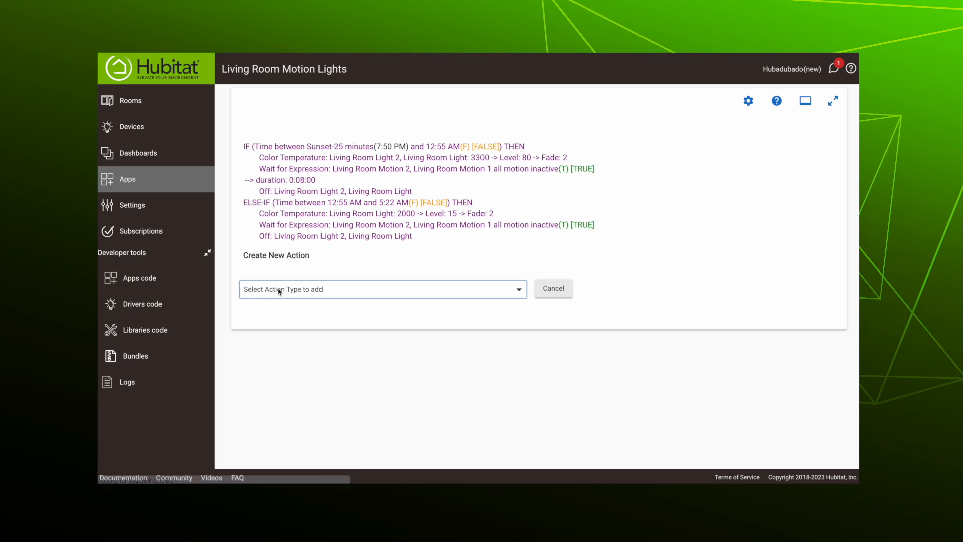
pyautogui.click(381, 289)
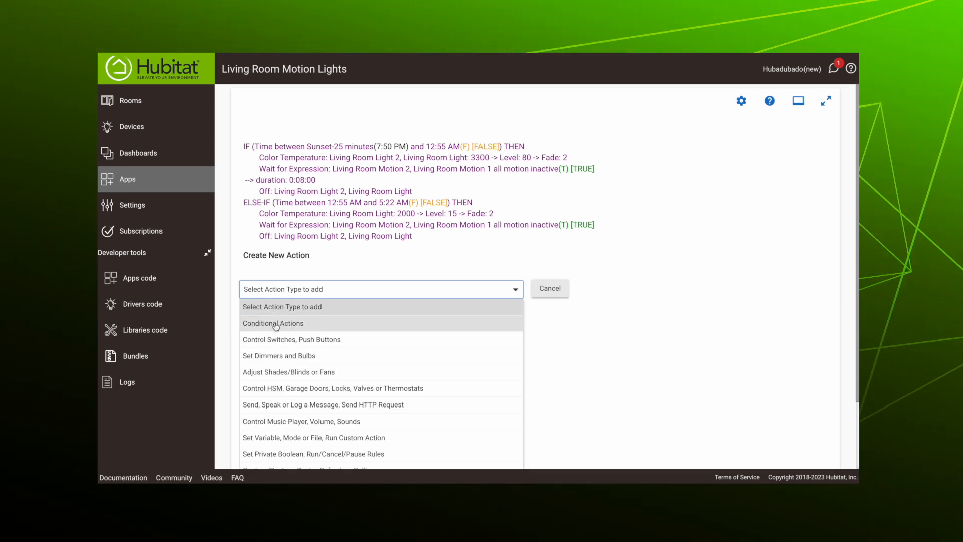
pyautogui.click(273, 323)
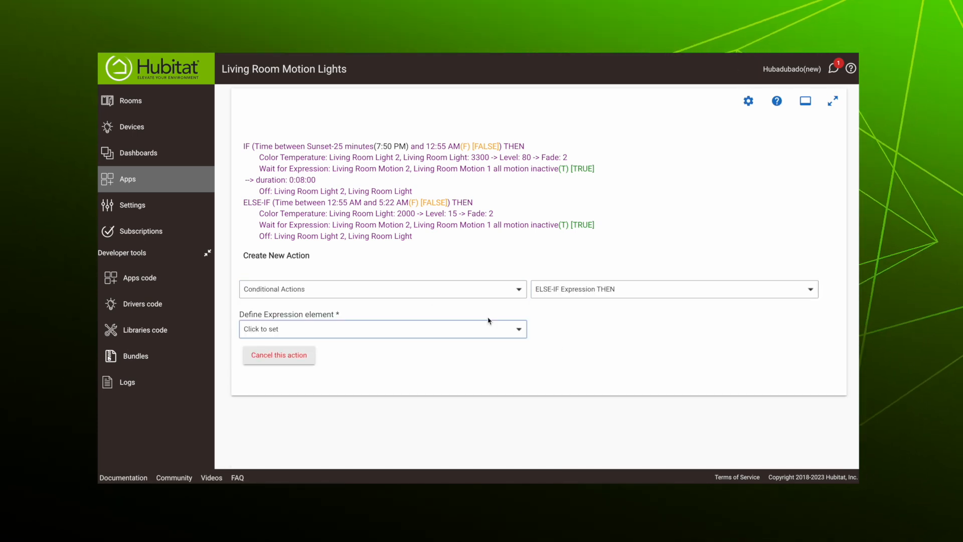
# Use the 5:22 AM to Sunrise+25 condition as the expression and finish the ELSE-IF
pyautogui.click(381, 329)
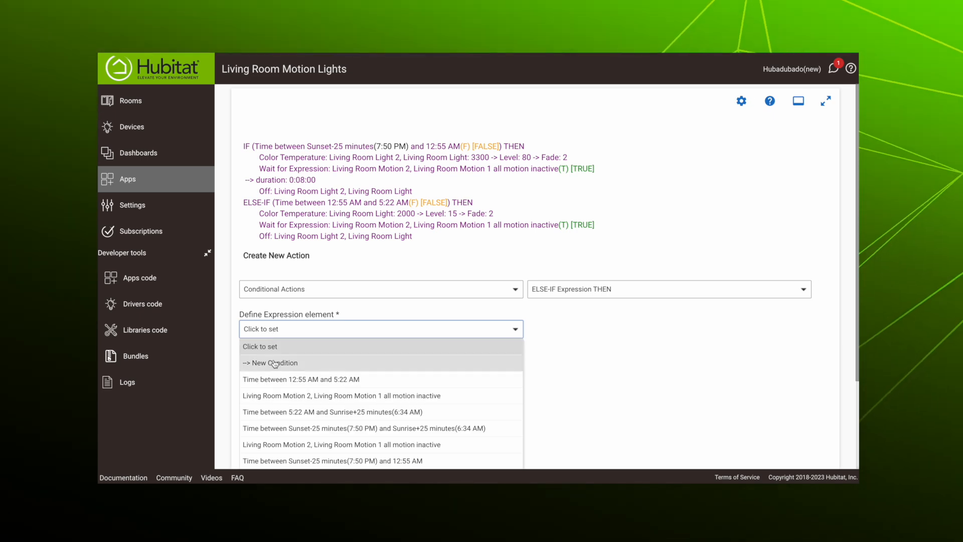
pyautogui.moveTo(274, 362)
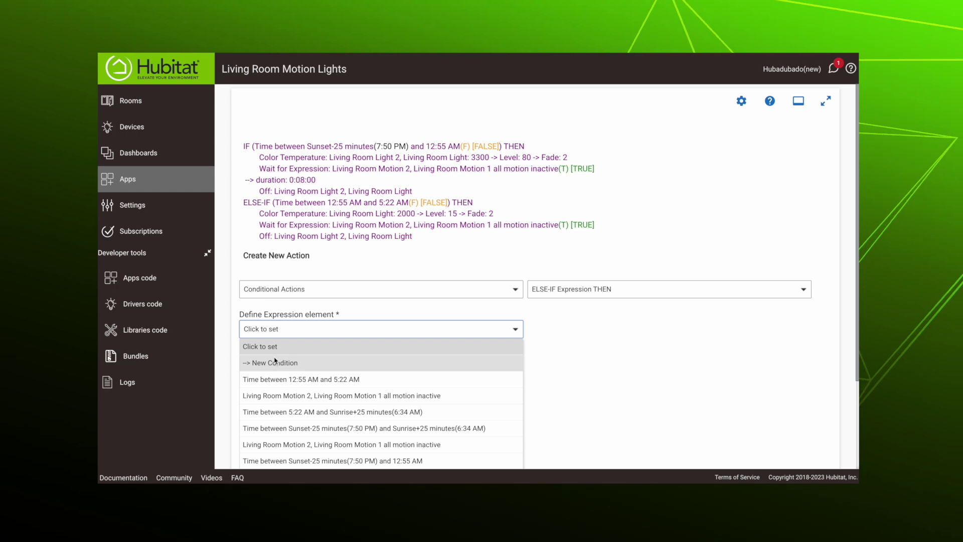
pyautogui.click(330, 411)
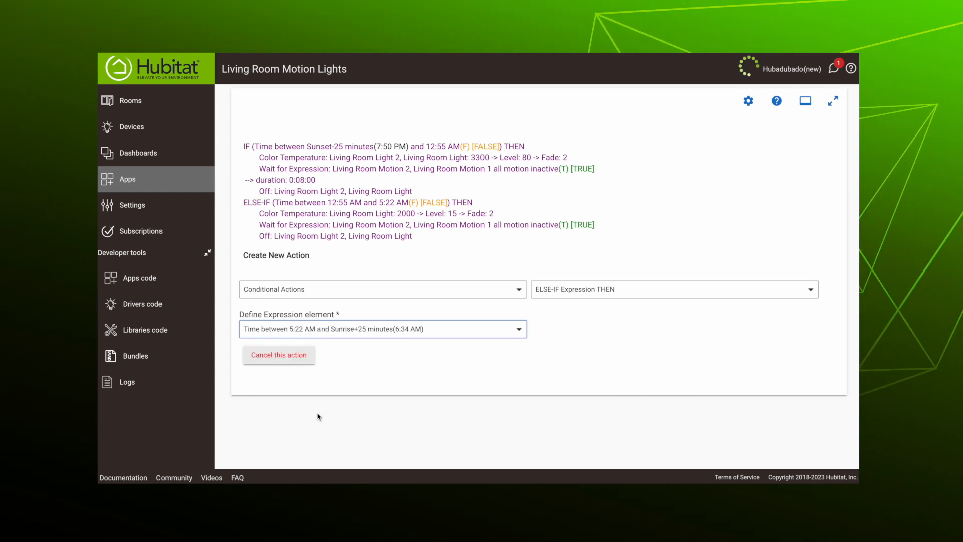
pyautogui.click(382, 329)
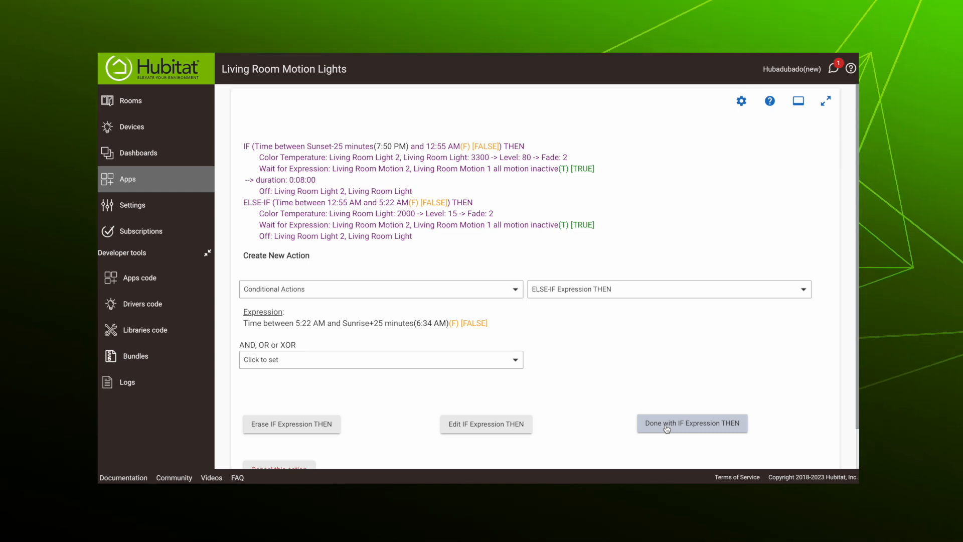
pyautogui.click(691, 422)
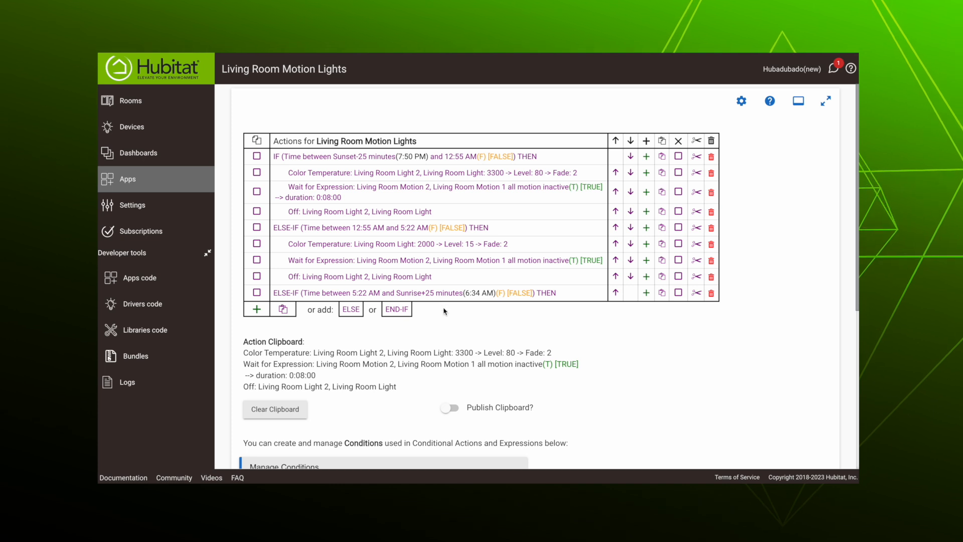
pyautogui.moveTo(255, 250)
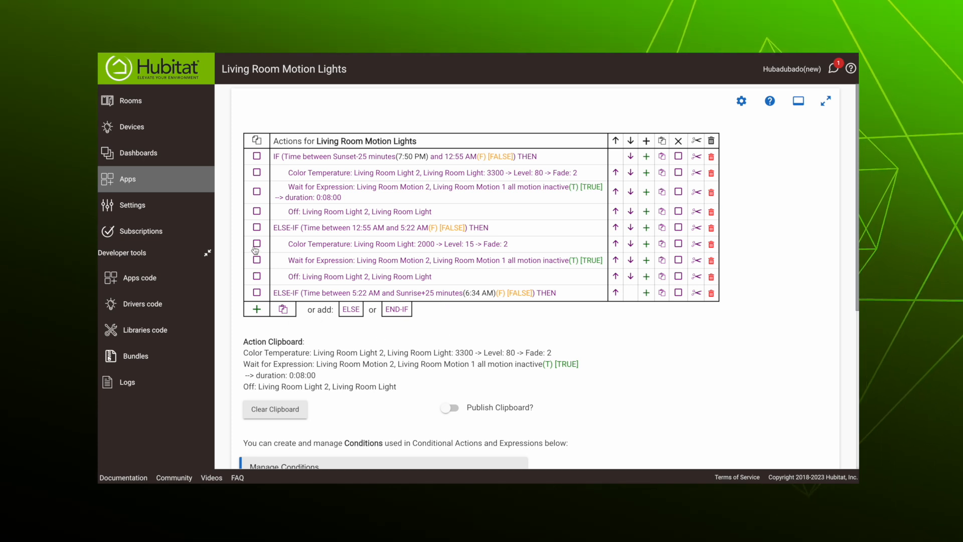
pyautogui.moveTo(284, 309)
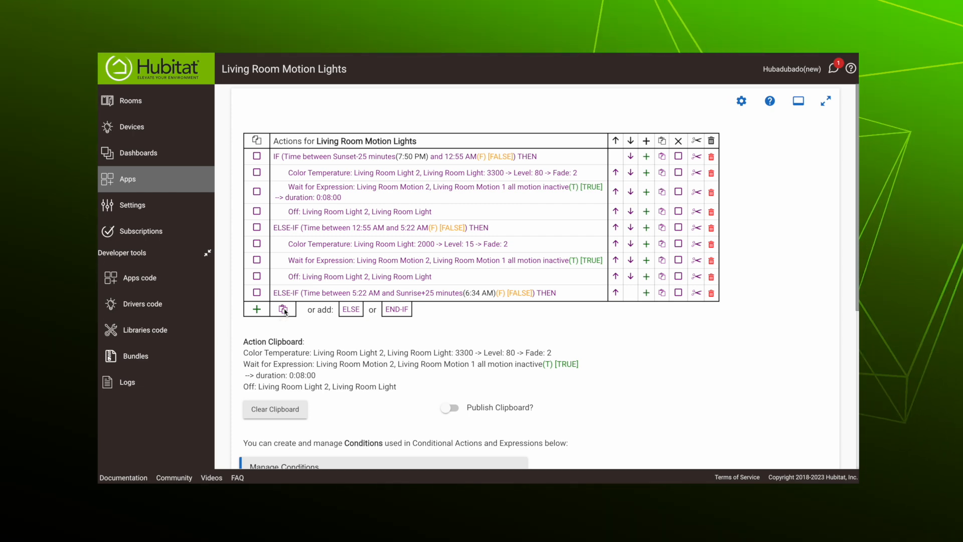
# Paste the clipboard light actions into the sunrise ELSE-IF branch for editing to 2800, level 60, 3-minute wait
pyautogui.click(283, 309)
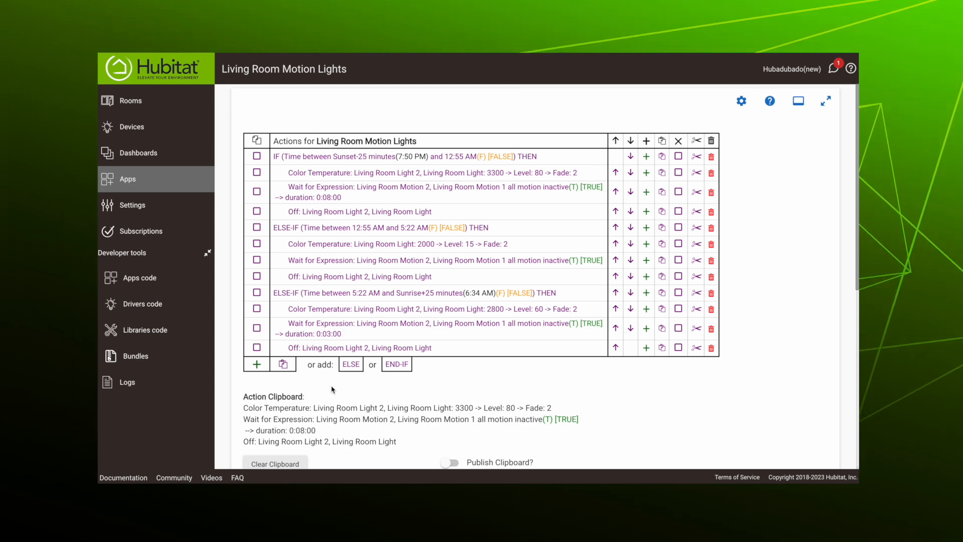
pyautogui.moveTo(367, 364)
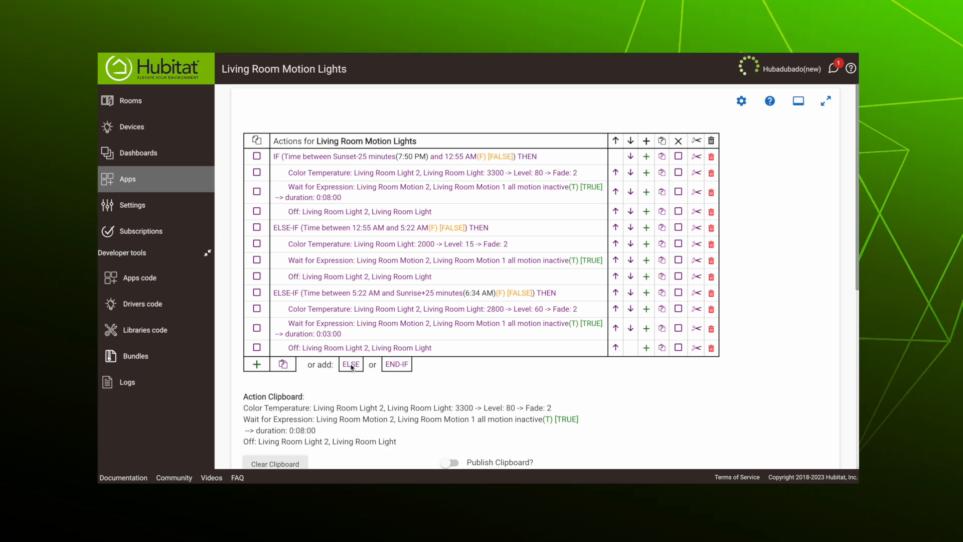
# Add an ELSE branch holding Living Room Light at 5000K level 90, motion wait, then lights off
pyautogui.click(350, 363)
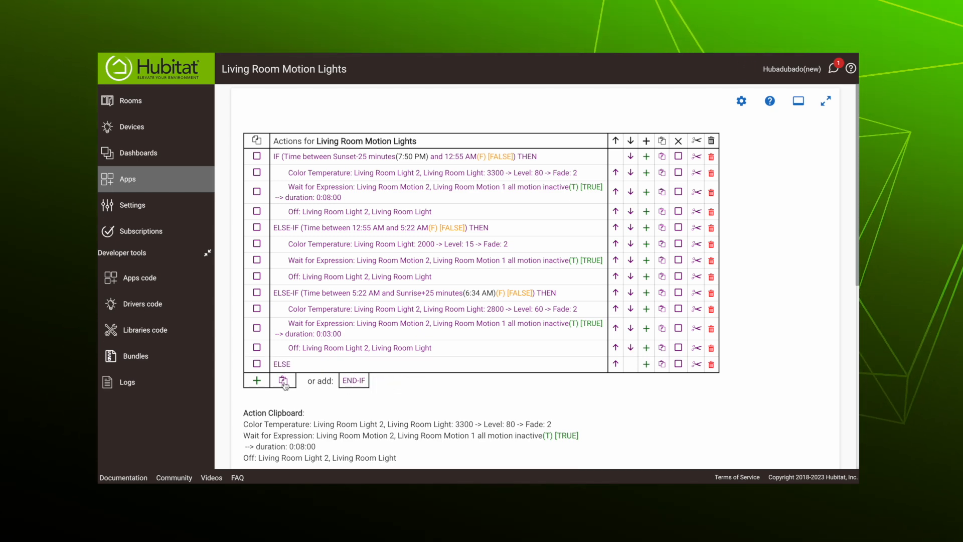
pyautogui.click(284, 380)
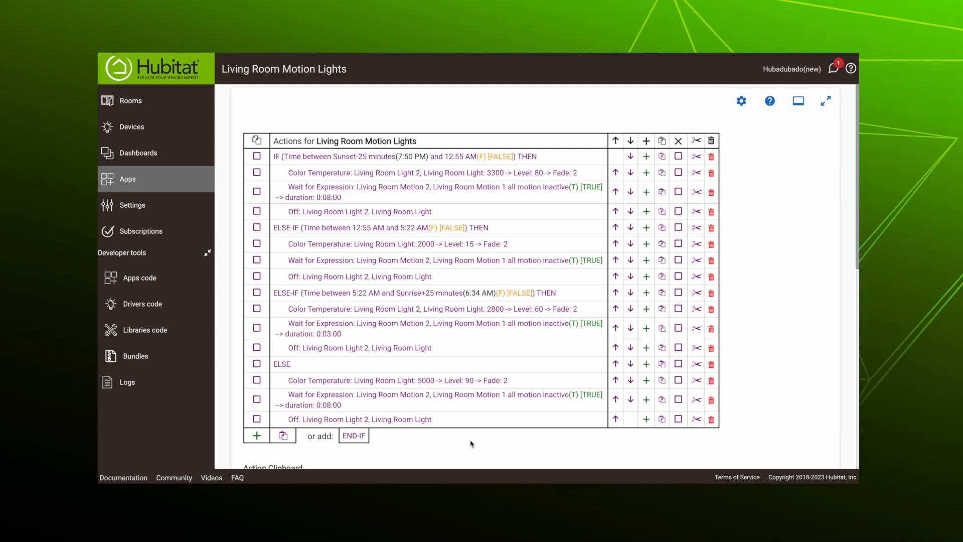
pyautogui.scroll(-3)
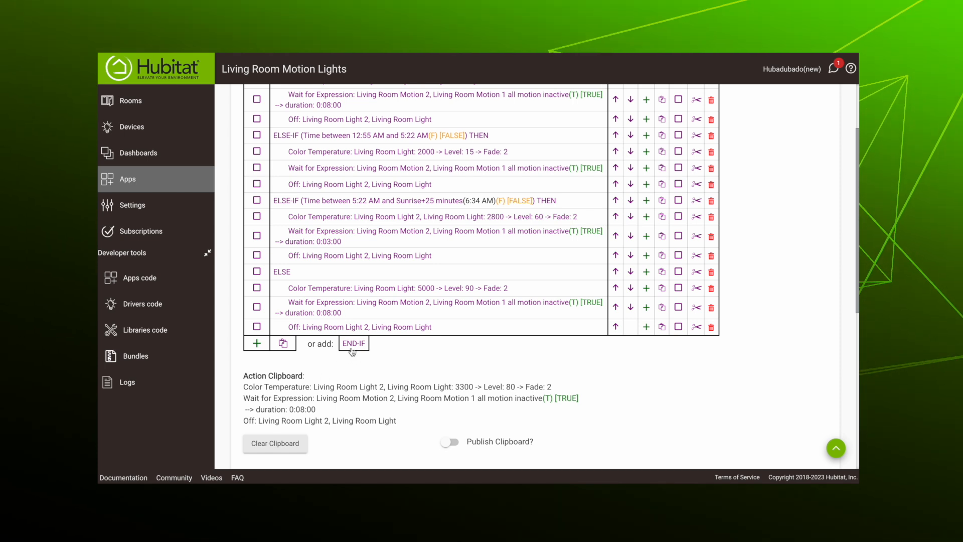
# Close the conditional block with END-IF after the ELSE actions
pyautogui.click(353, 343)
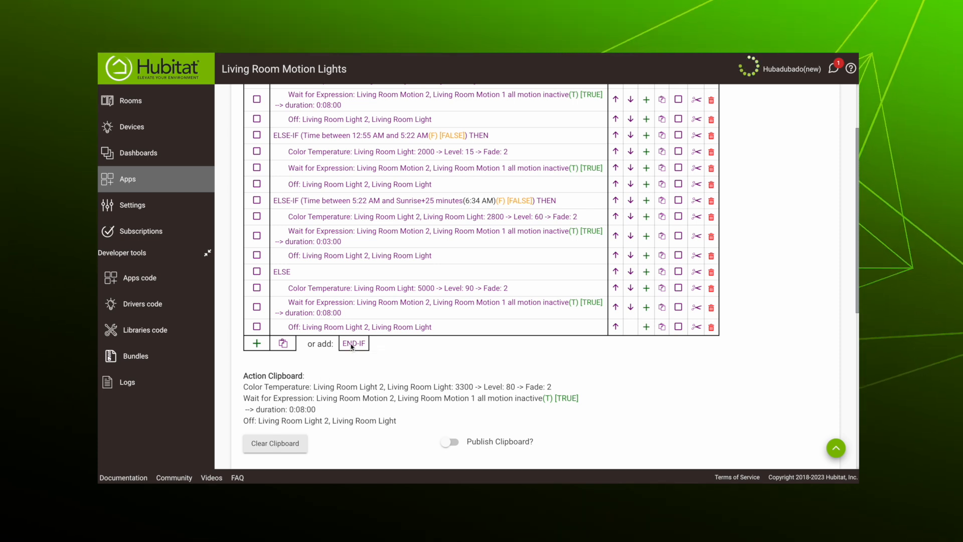
pyautogui.click(353, 343)
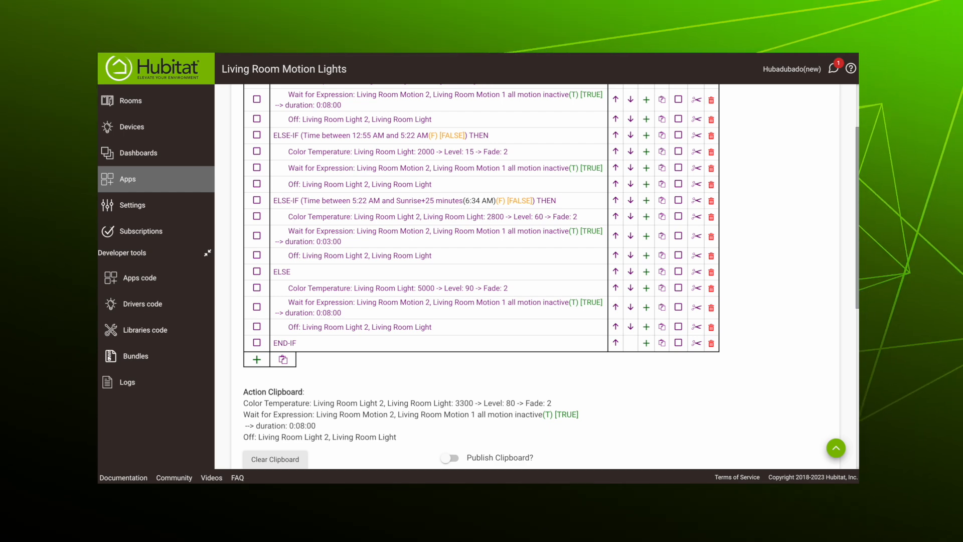
pyautogui.scroll(-3)
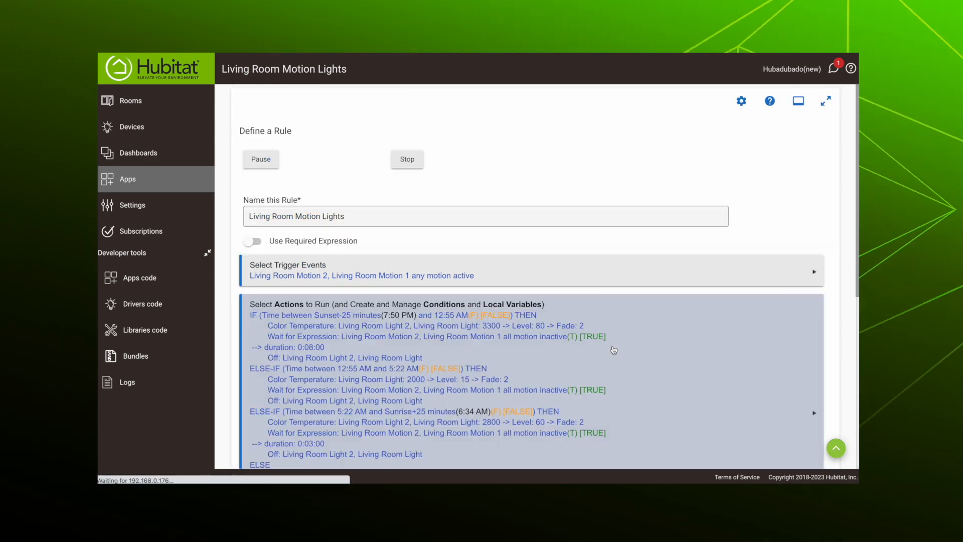
# Save the 'Living Room Motion Lights' rule with Update Rule
pyautogui.scroll(-3)
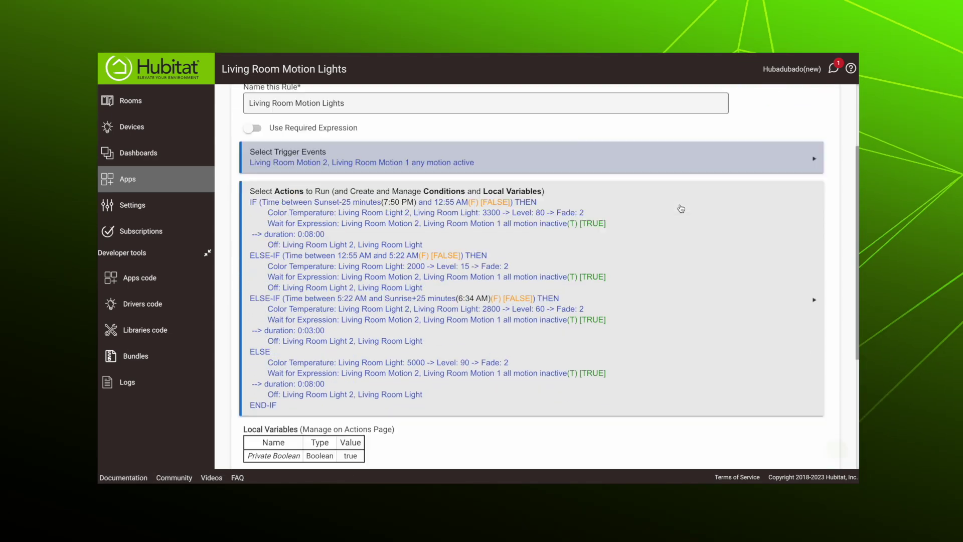
pyautogui.scroll(-3)
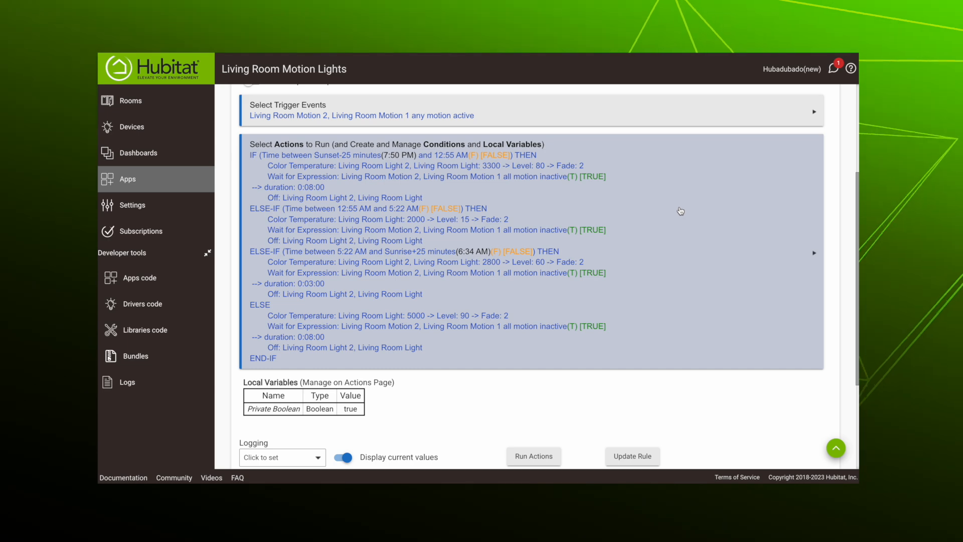
pyautogui.click(631, 455)
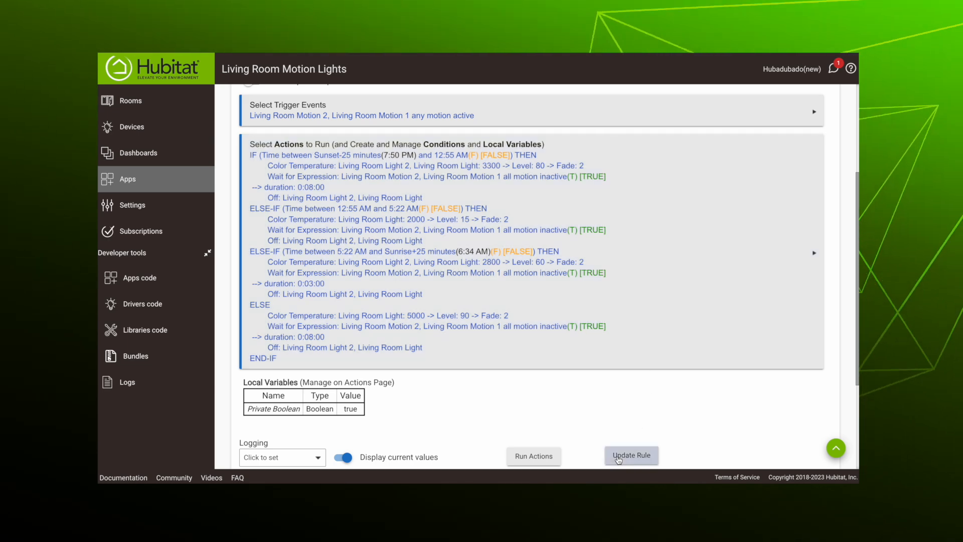